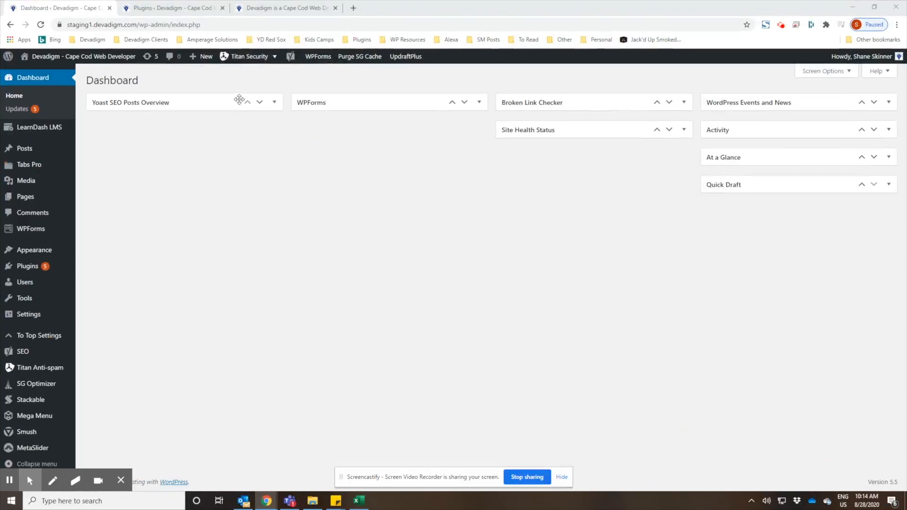
# - View the live website, then return to the dashboard and go to Appearance > Menus
pyautogui.click(248, 56)
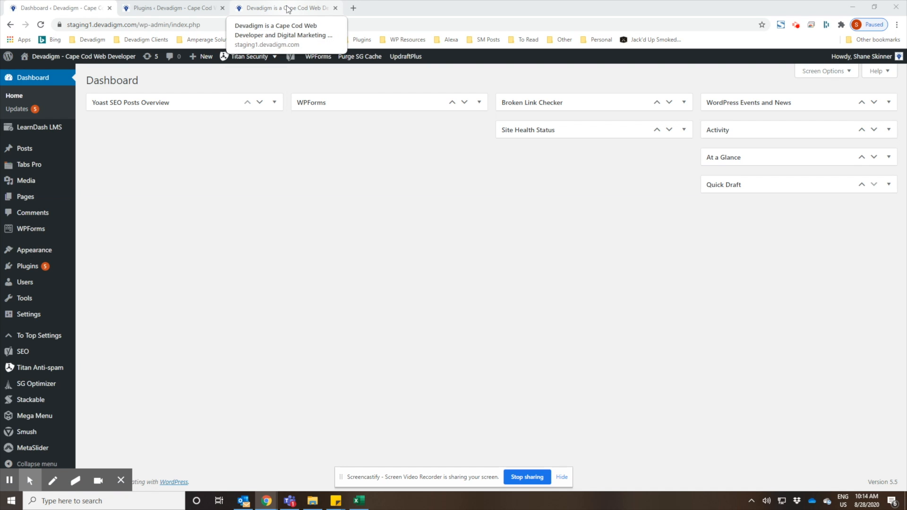
pyautogui.click(283, 7)
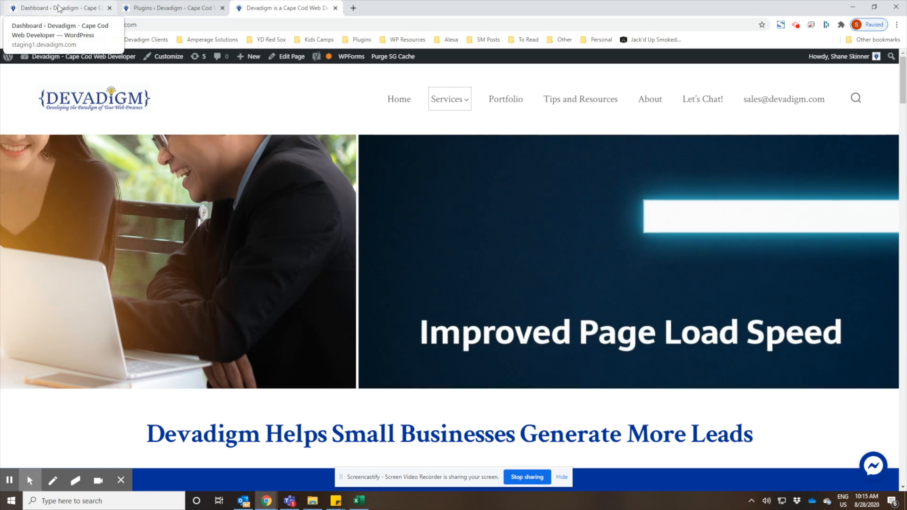
pyautogui.click(58, 8)
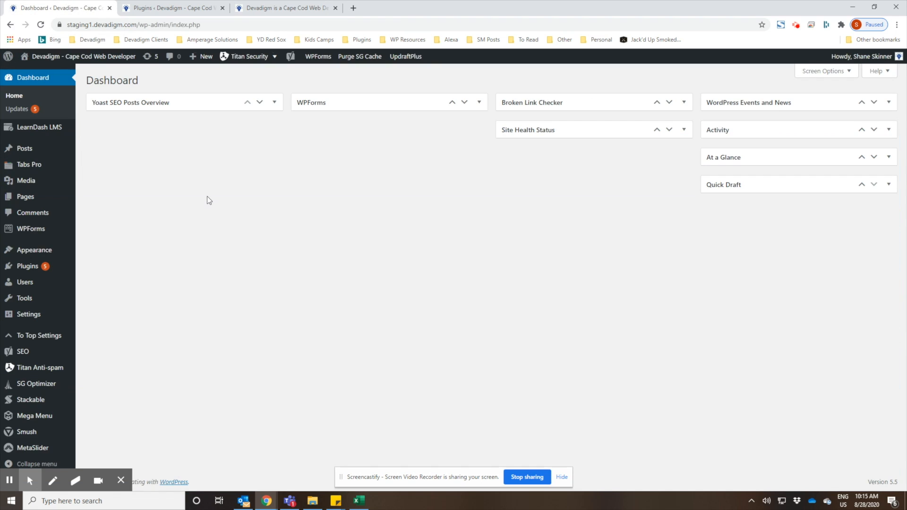
pyautogui.moveTo(160, 264)
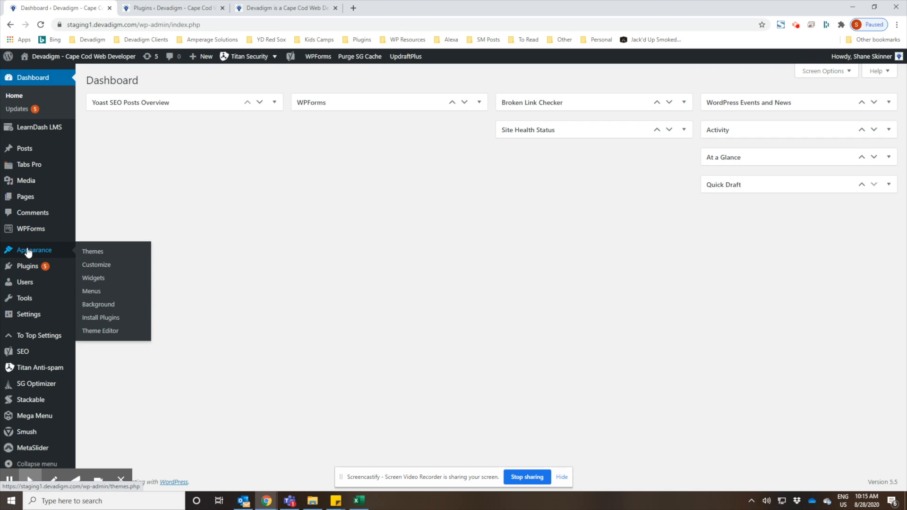
pyautogui.moveTo(92, 291)
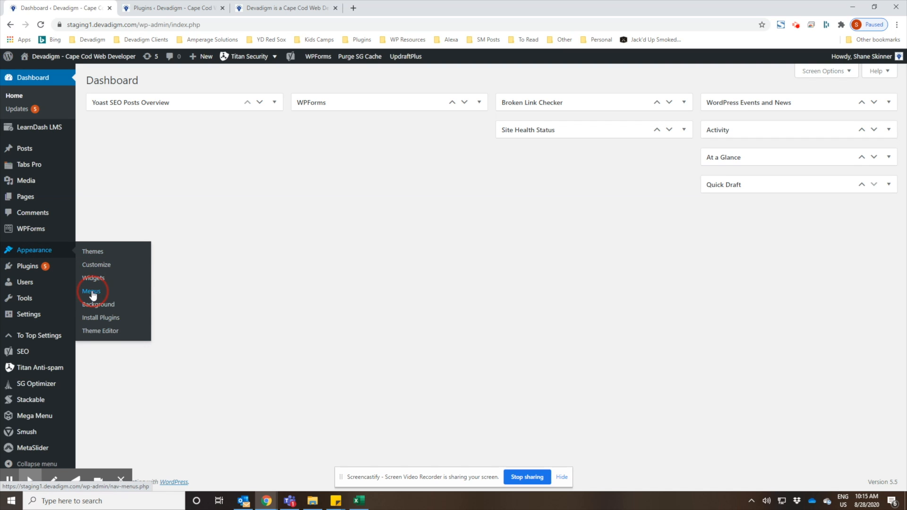
pyautogui.click(92, 292)
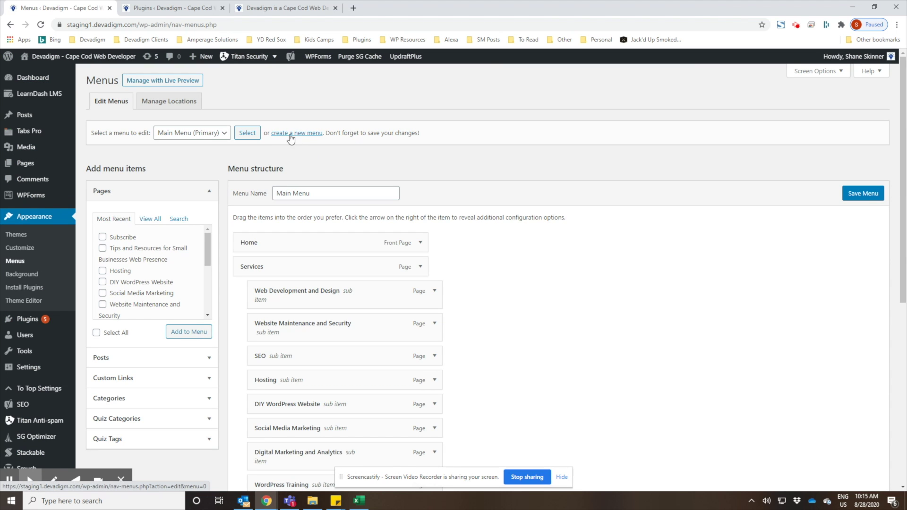
# - Bring up the blank new-menu form with its Menu Name field, then show the existing menus list
pyautogui.click(296, 133)
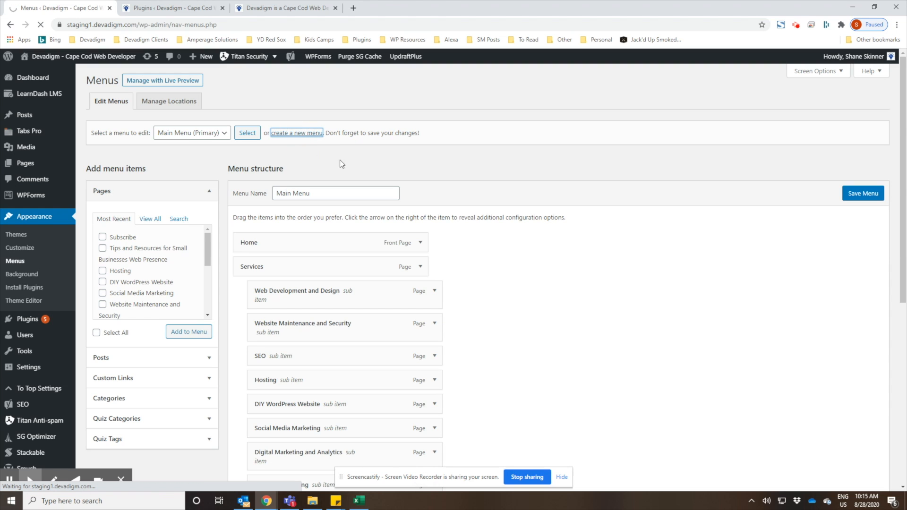
pyautogui.moveTo(355, 180)
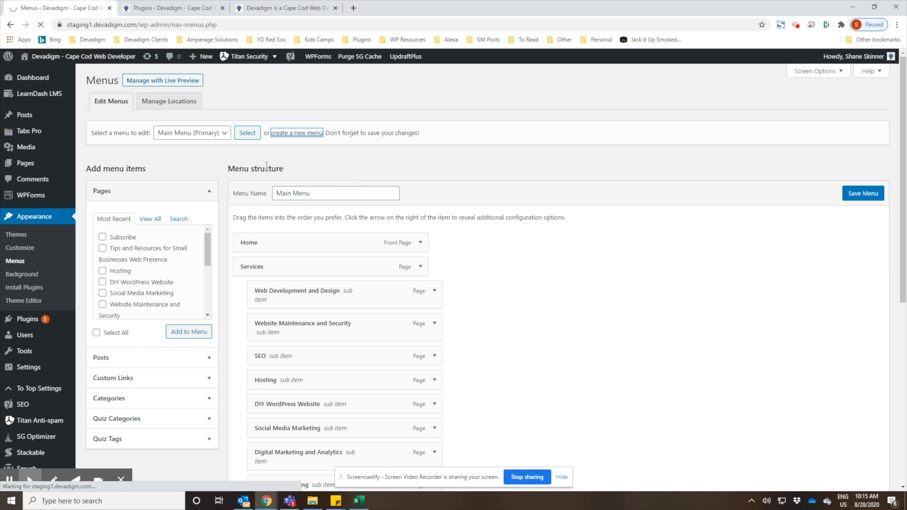
pyautogui.click(296, 132)
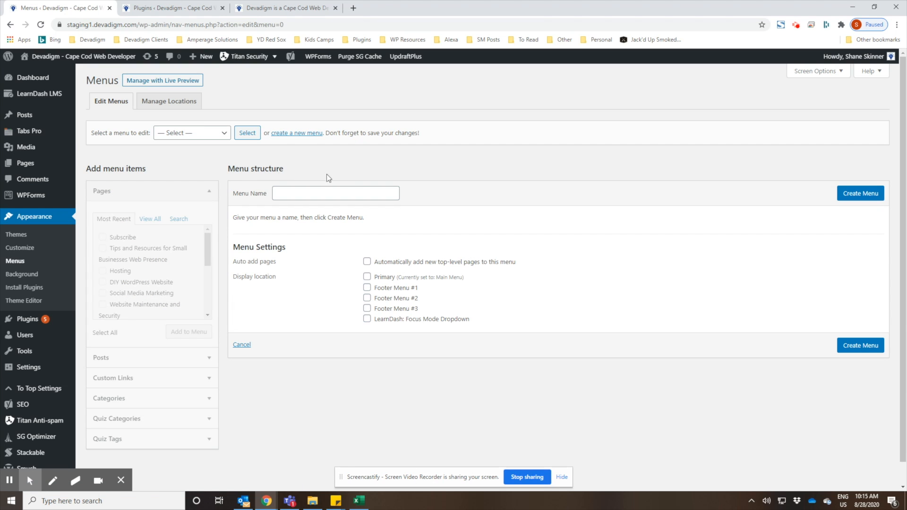
pyautogui.click(335, 193)
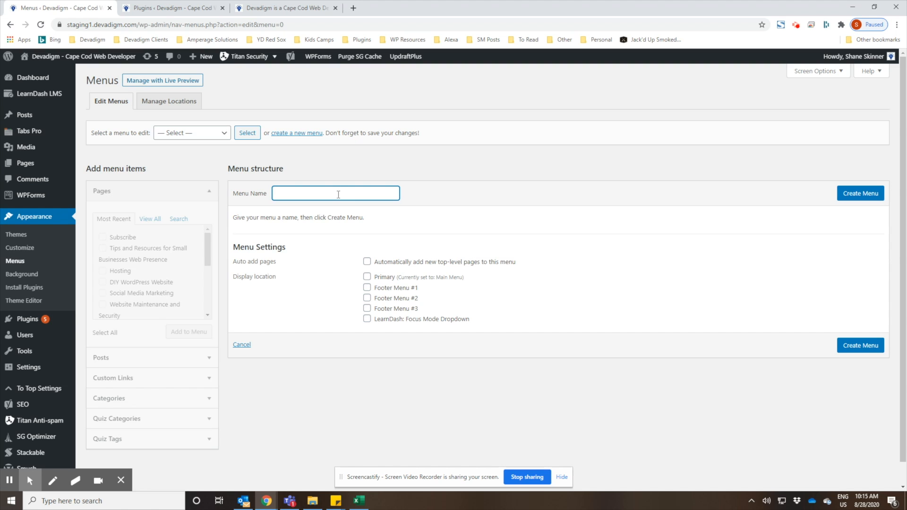
pyautogui.moveTo(313, 207)
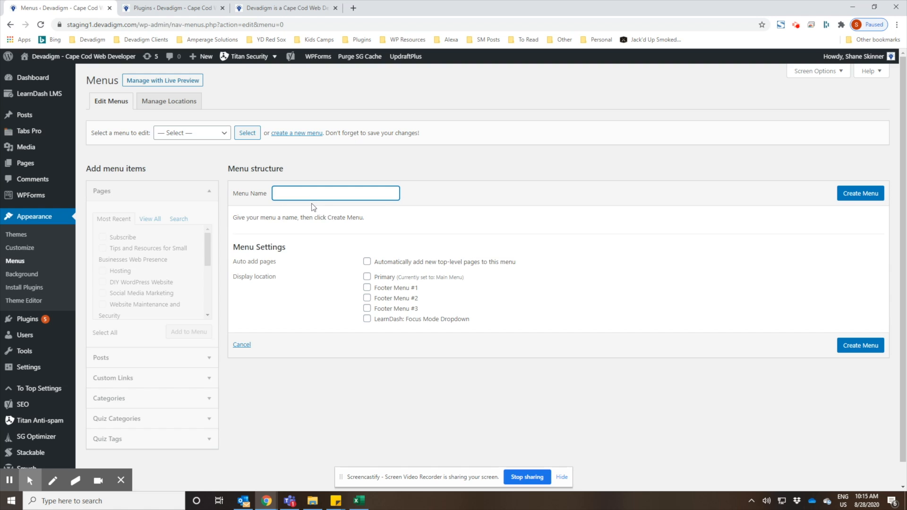
pyautogui.moveTo(226, 153)
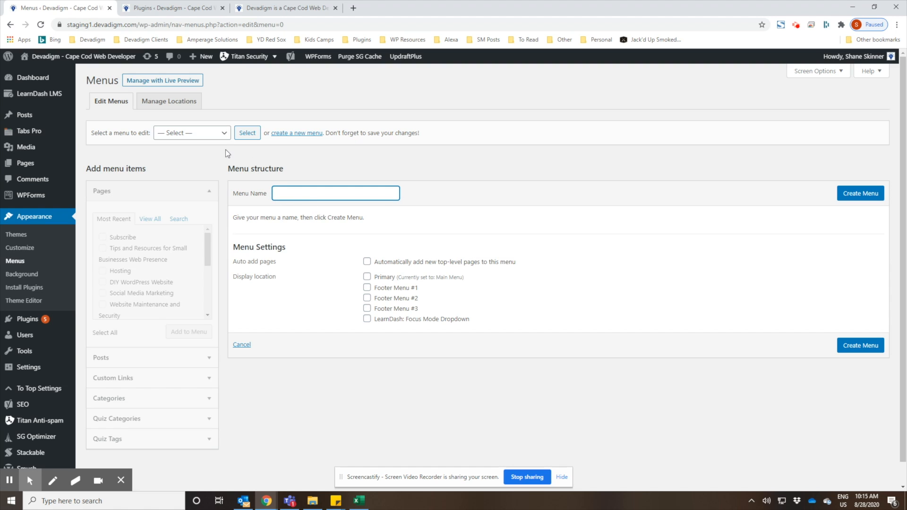
pyautogui.moveTo(296, 172)
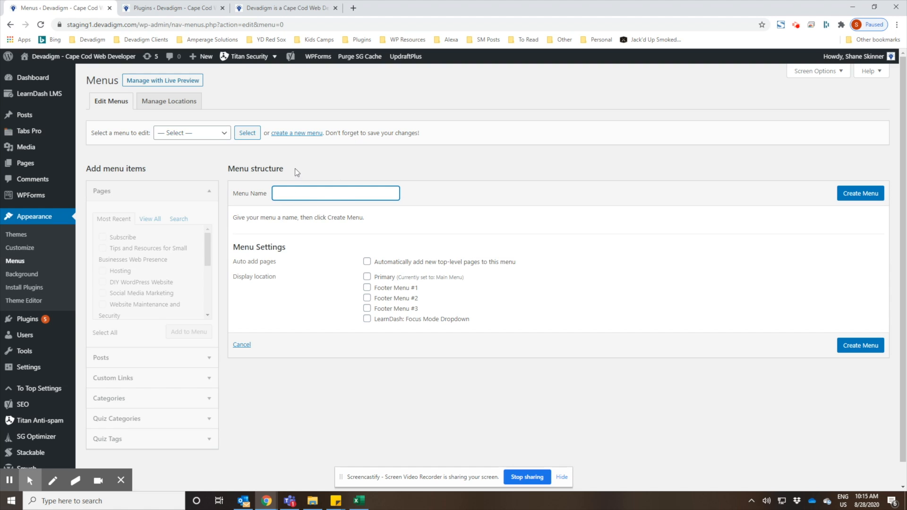
pyautogui.click(191, 133)
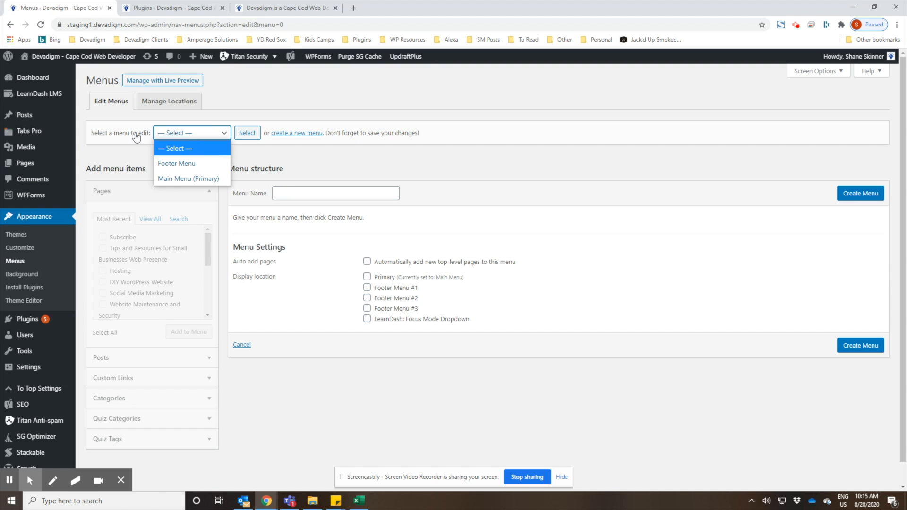
# - Load Main Menu (Primary) into the editor and review its Home and Services structure
pyautogui.click(190, 179)
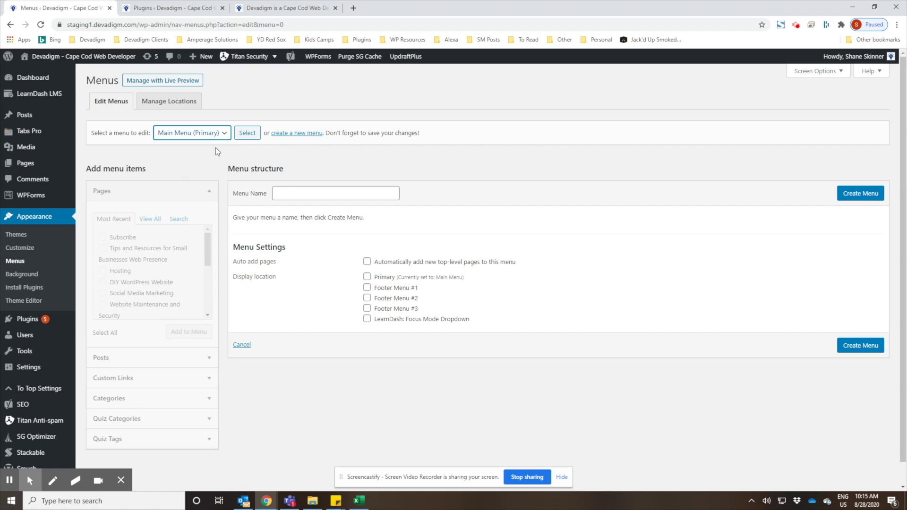
pyautogui.click(246, 133)
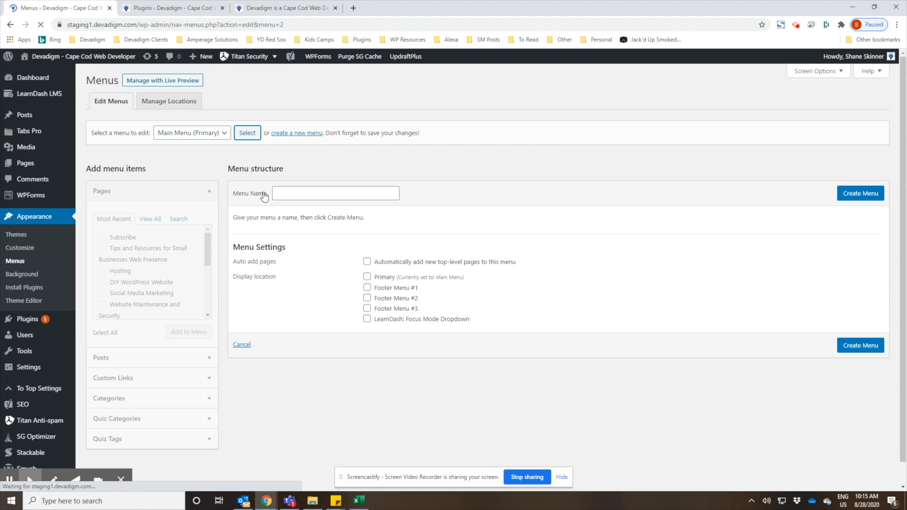
pyautogui.click(247, 132)
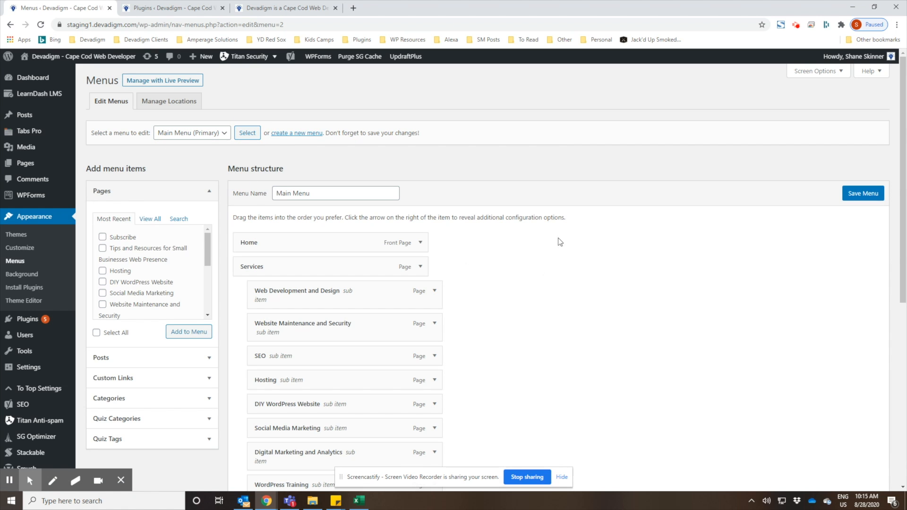
pyautogui.scroll(-3)
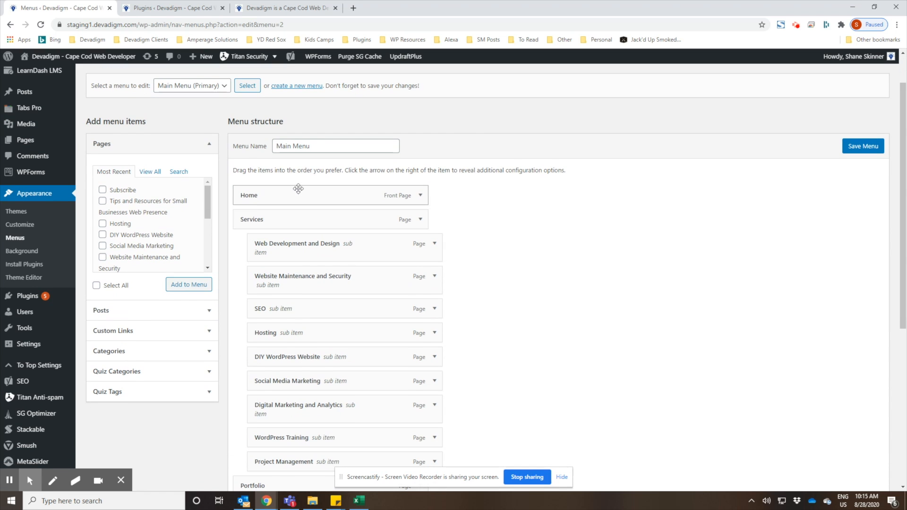
pyautogui.moveTo(153, 197)
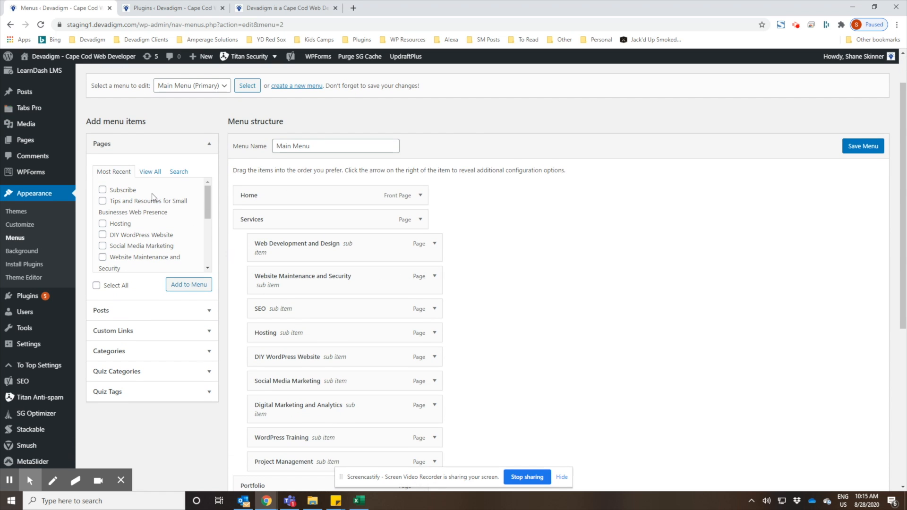
pyautogui.moveTo(103, 148)
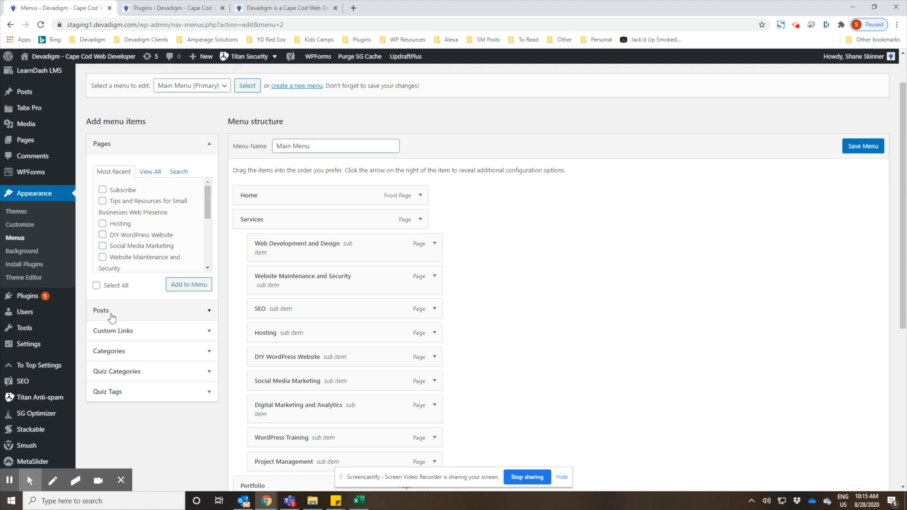
pyautogui.moveTo(138, 330)
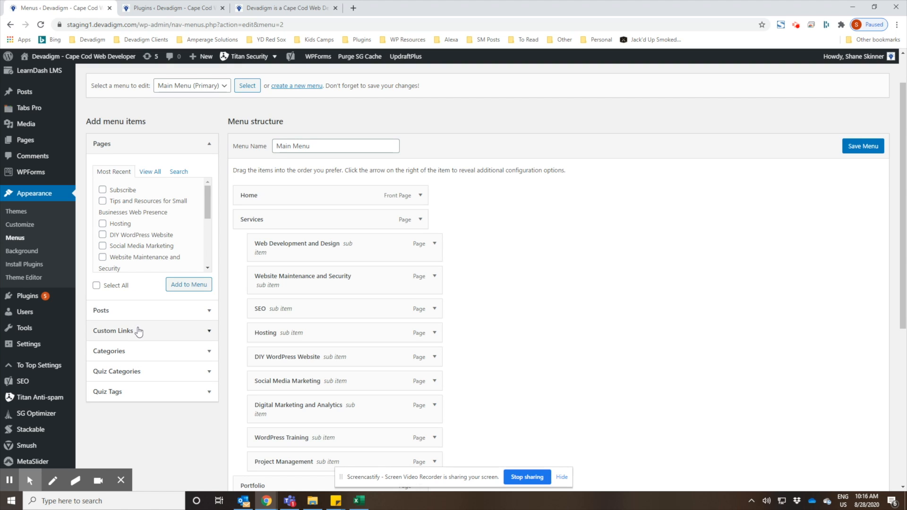
pyautogui.moveTo(135, 352)
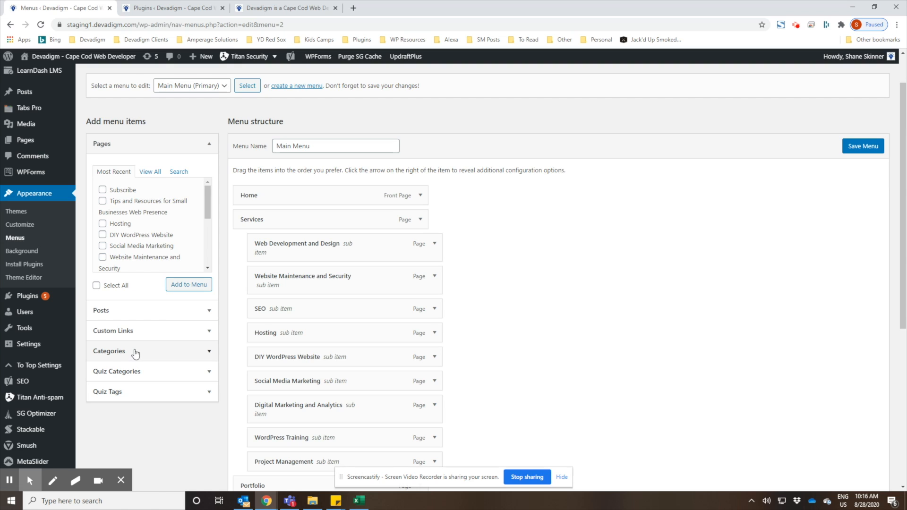
pyautogui.moveTo(112, 386)
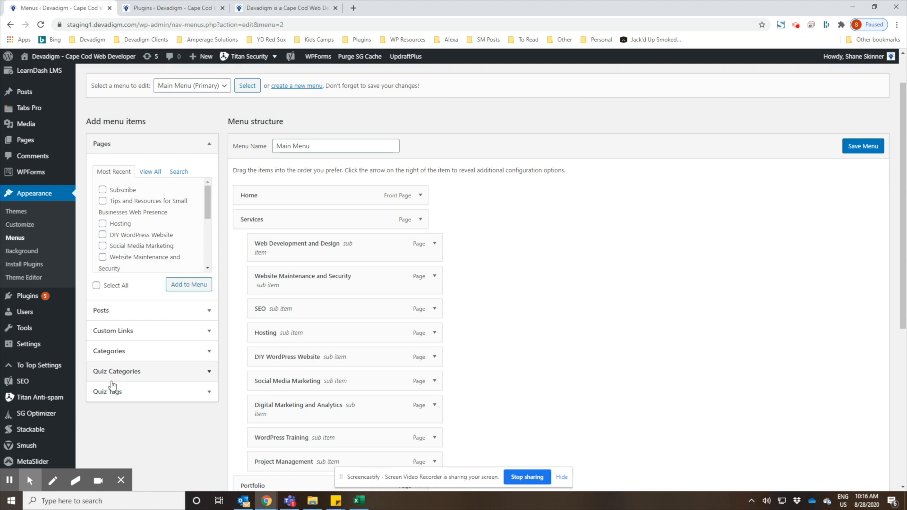
pyautogui.moveTo(210, 376)
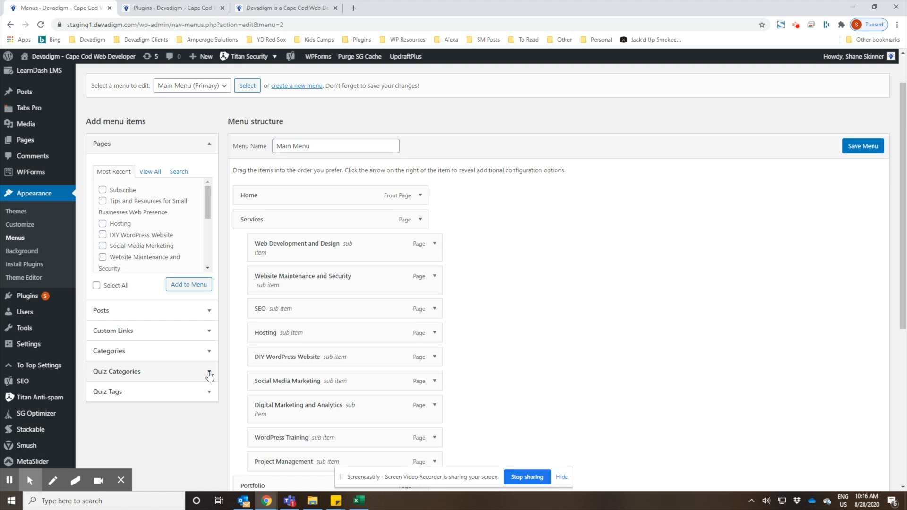
pyautogui.moveTo(248, 381)
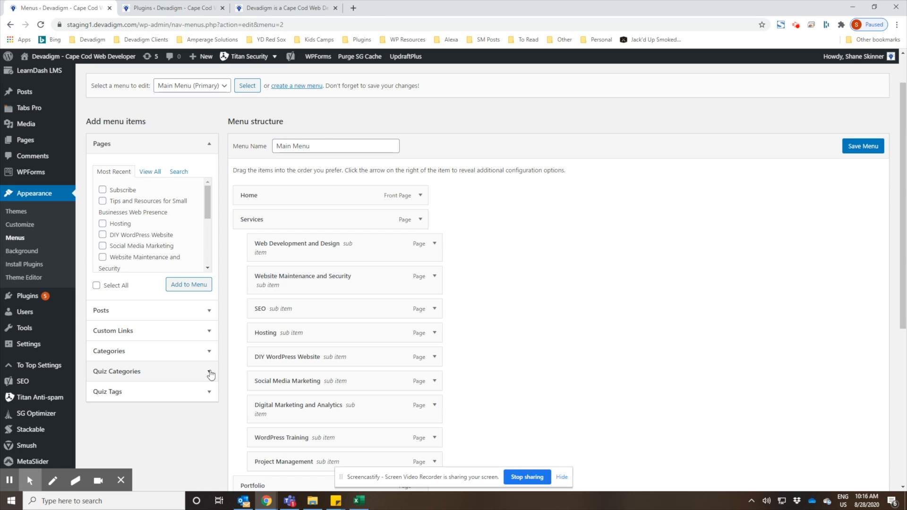
# - Add the SEO Quiz quiz category to the menu as a sub-item under Tips and Resources
pyautogui.click(210, 374)
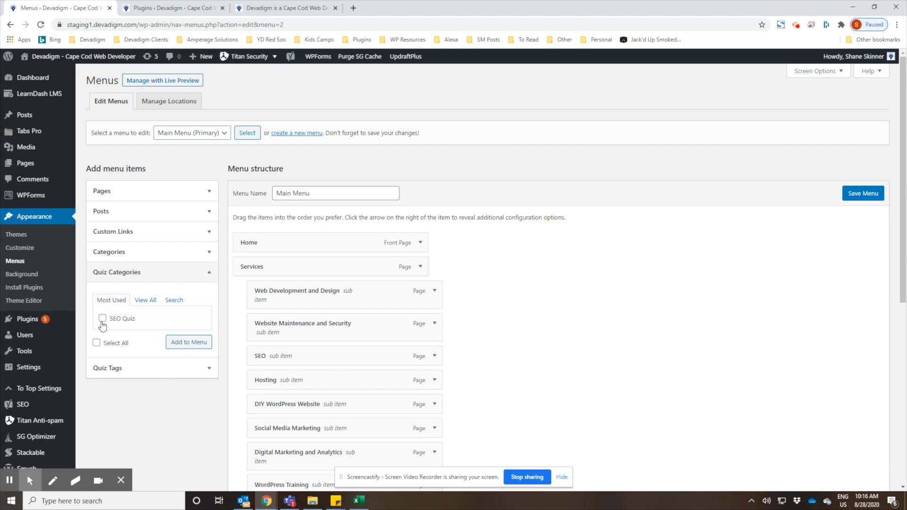
pyautogui.click(102, 319)
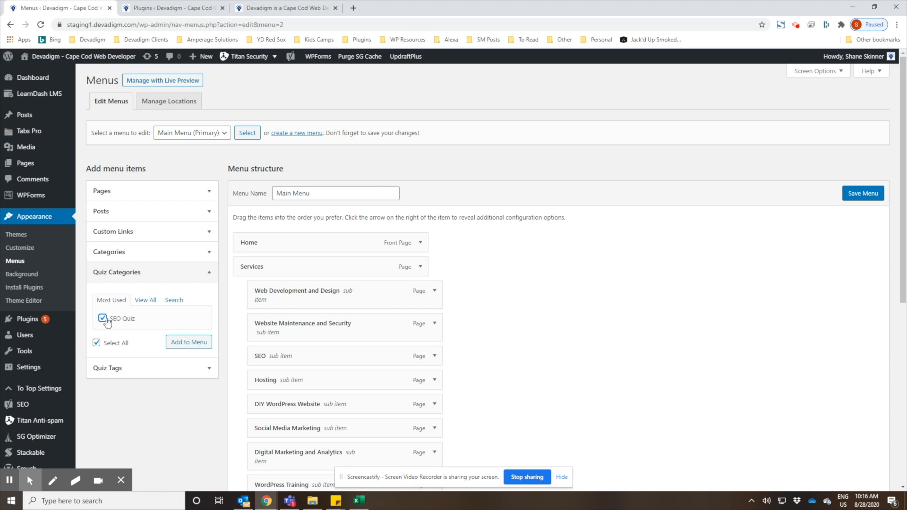
pyautogui.moveTo(130, 195)
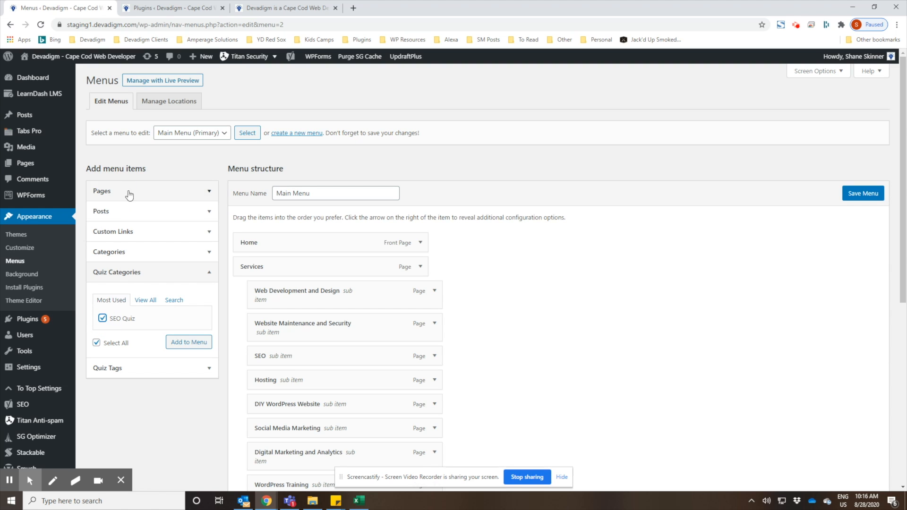
pyautogui.moveTo(137, 302)
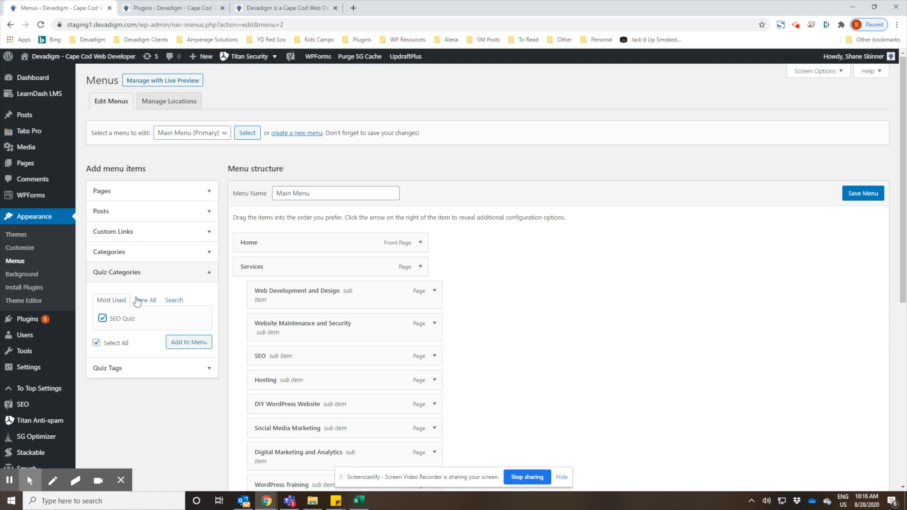
pyautogui.click(189, 342)
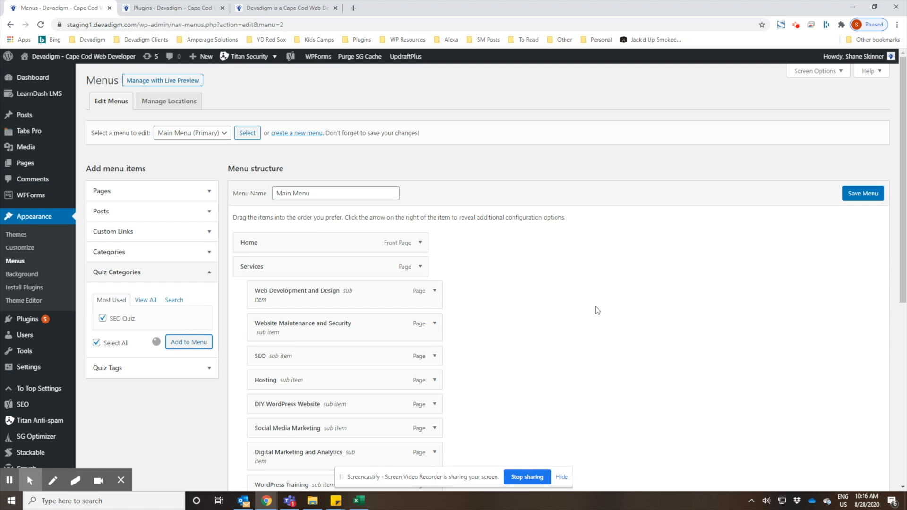
pyautogui.scroll(-3)
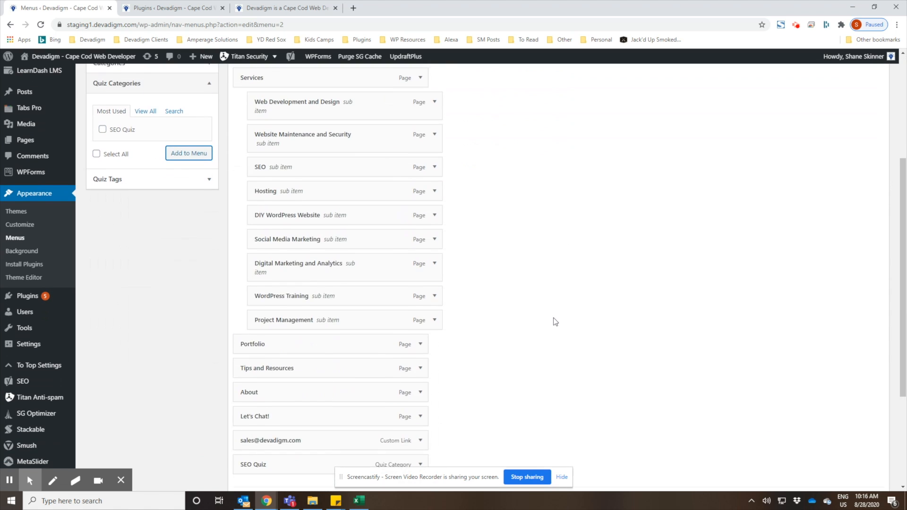
pyautogui.scroll(-3)
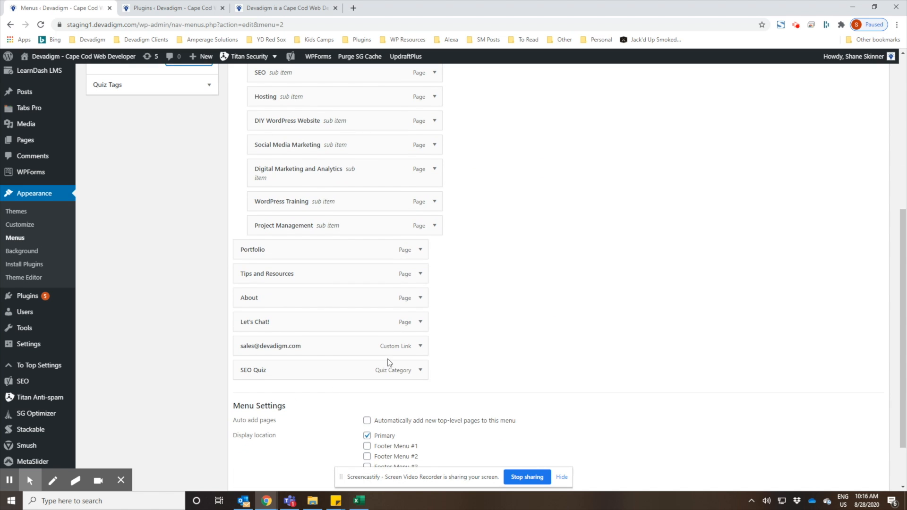
pyautogui.moveTo(292, 369)
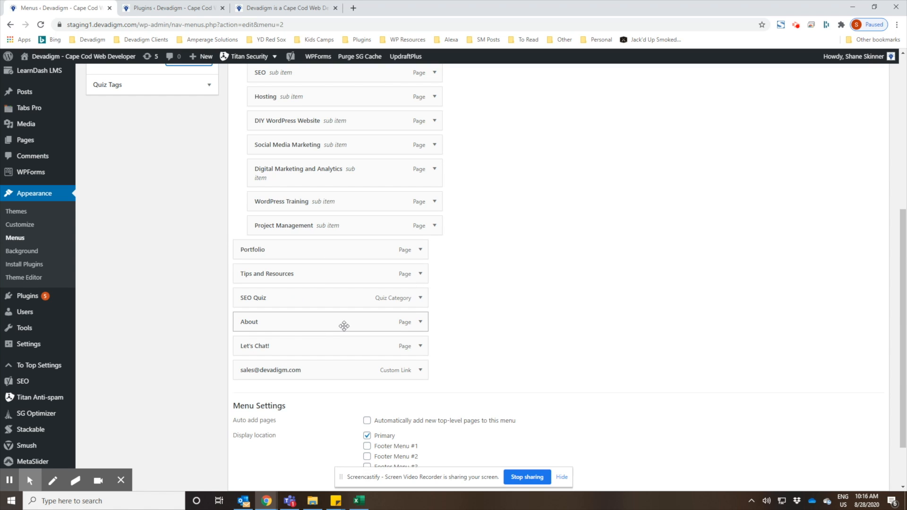
pyautogui.moveTo(331, 322)
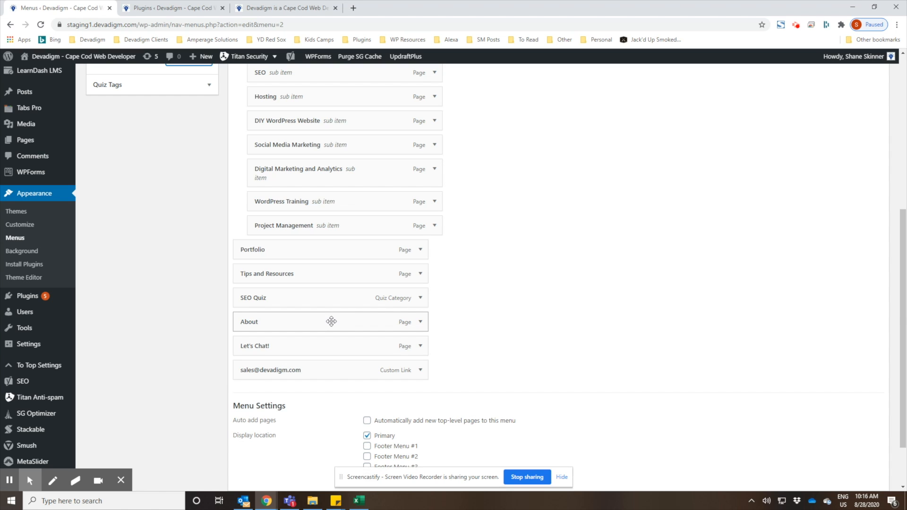
pyautogui.moveTo(272, 298)
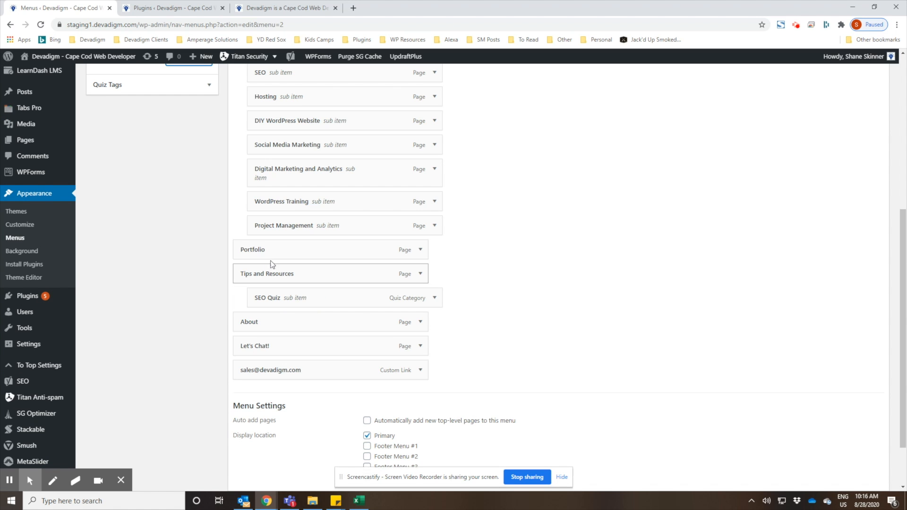
pyautogui.scroll(3)
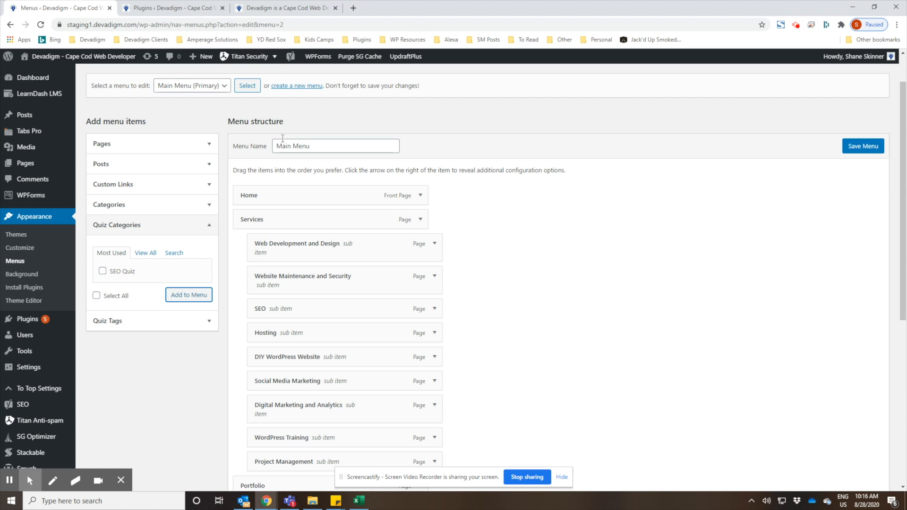
# - Check the live site's menu for SEO Quiz, then return to the Main Menu editor
pyautogui.click(284, 8)
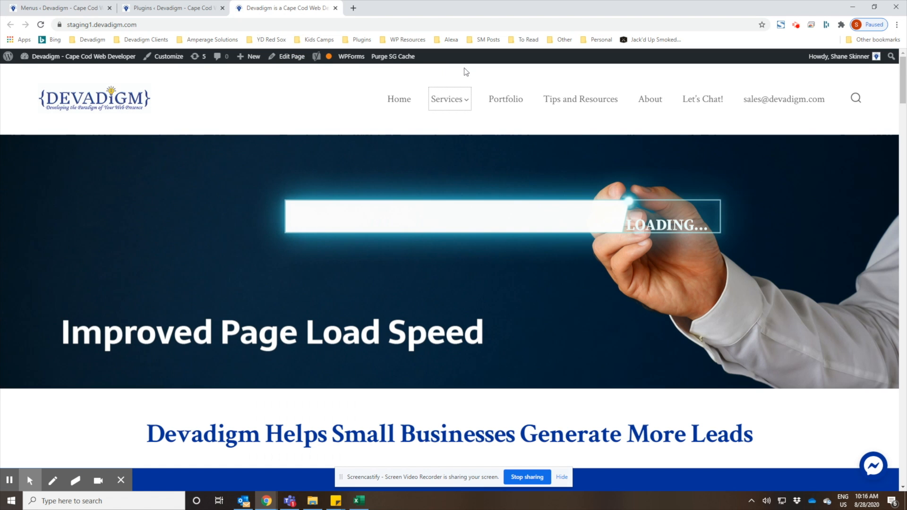
pyautogui.click(446, 99)
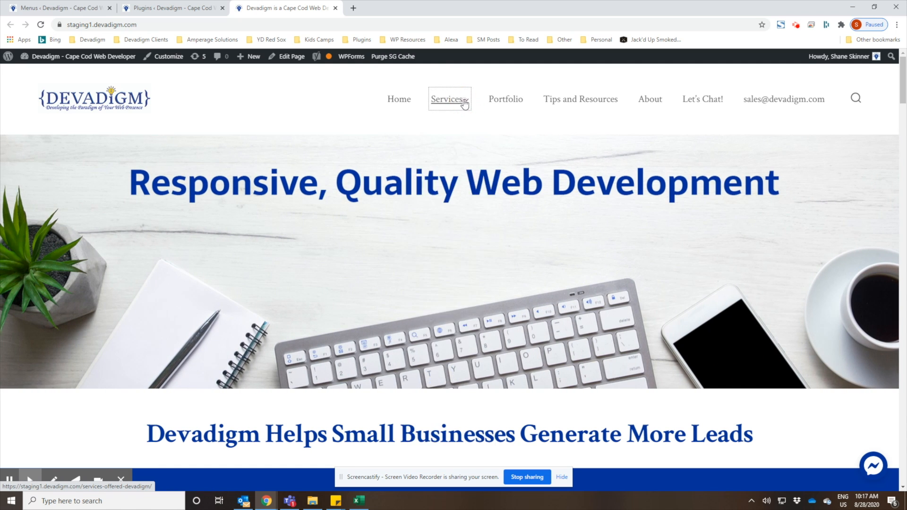
pyautogui.click(58, 8)
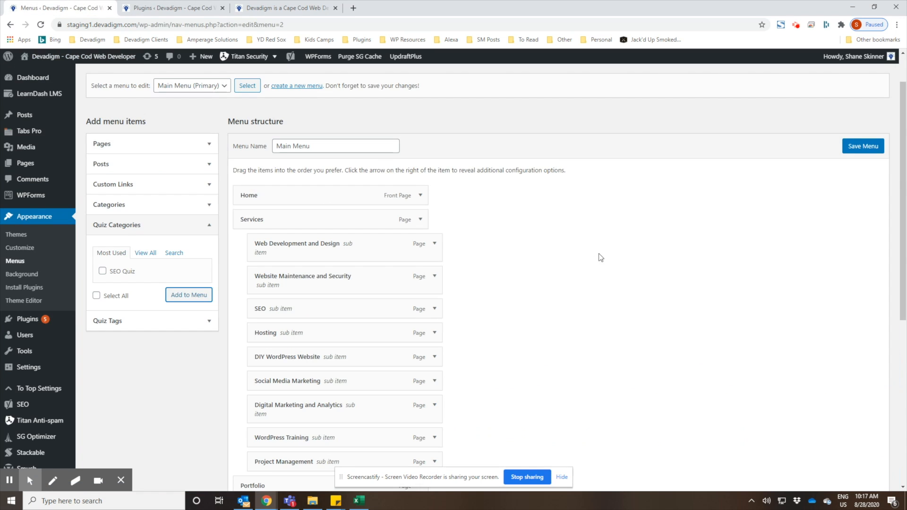
pyautogui.scroll(-3)
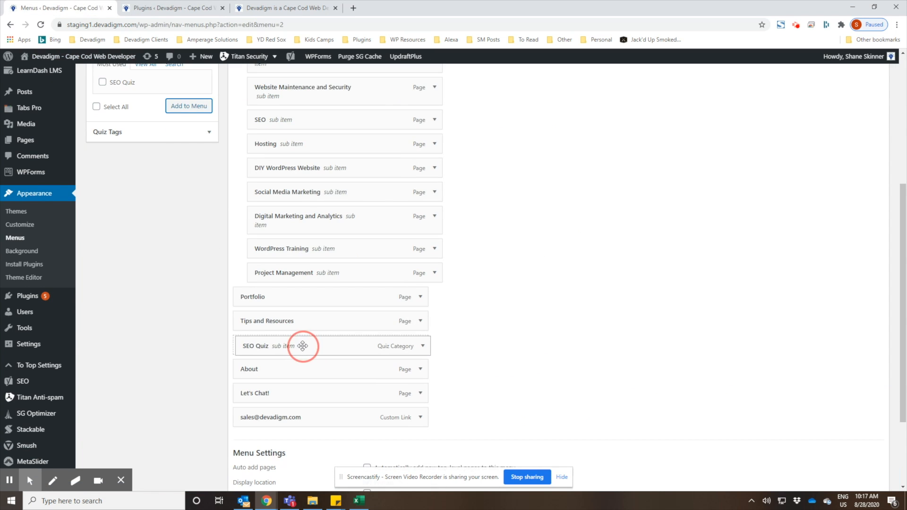
pyautogui.scroll(3)
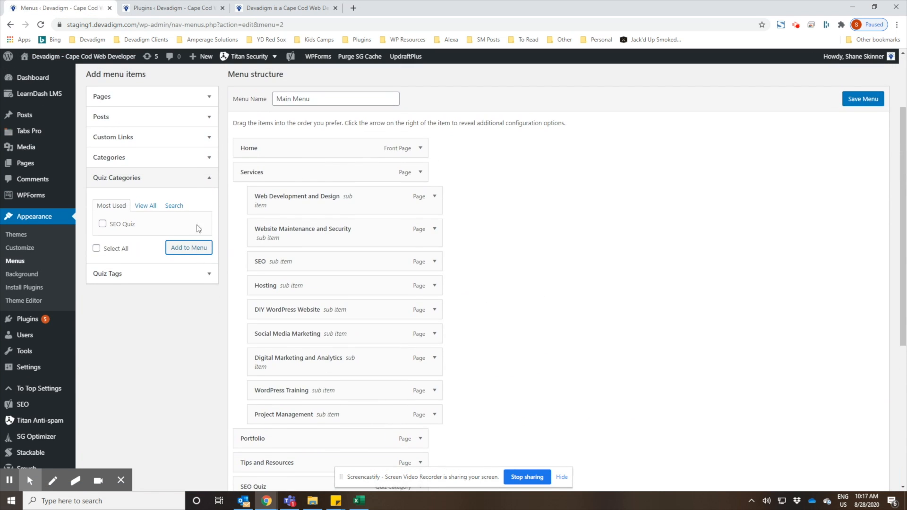
pyautogui.moveTo(210, 140)
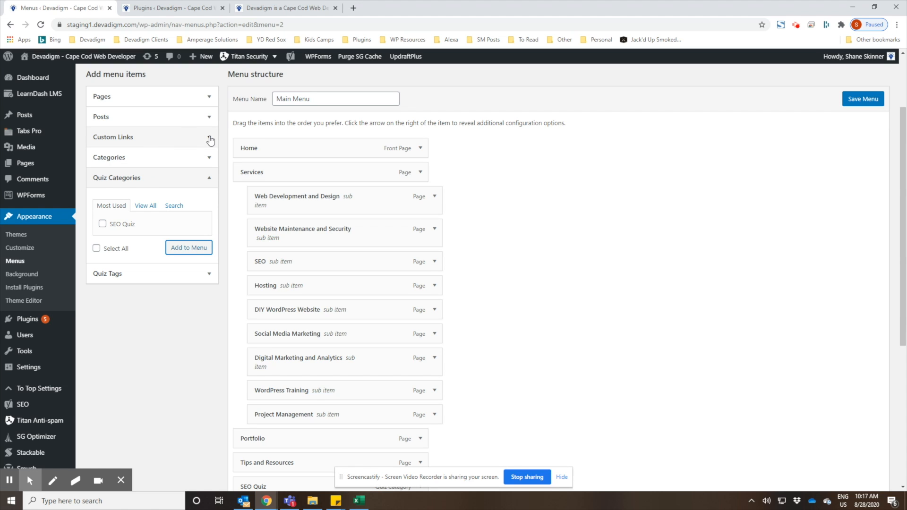
pyautogui.click(210, 137)
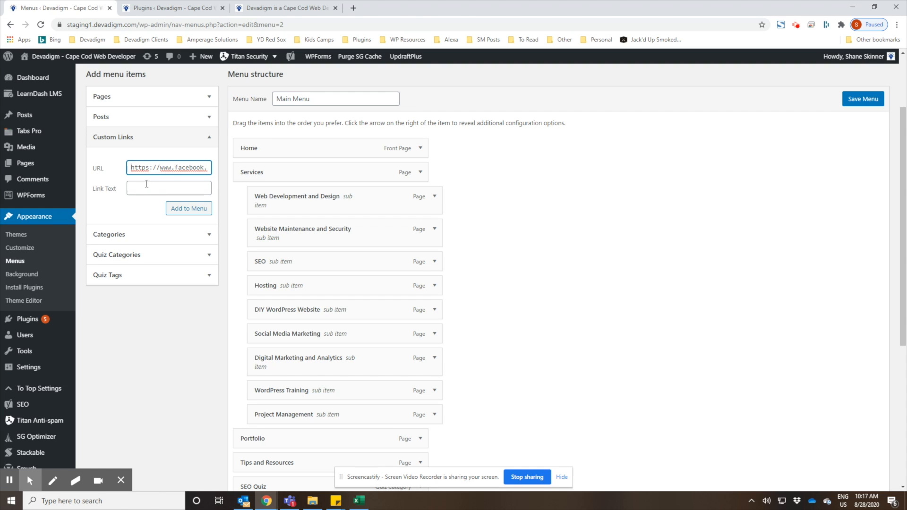
pyautogui.write('Facebook')
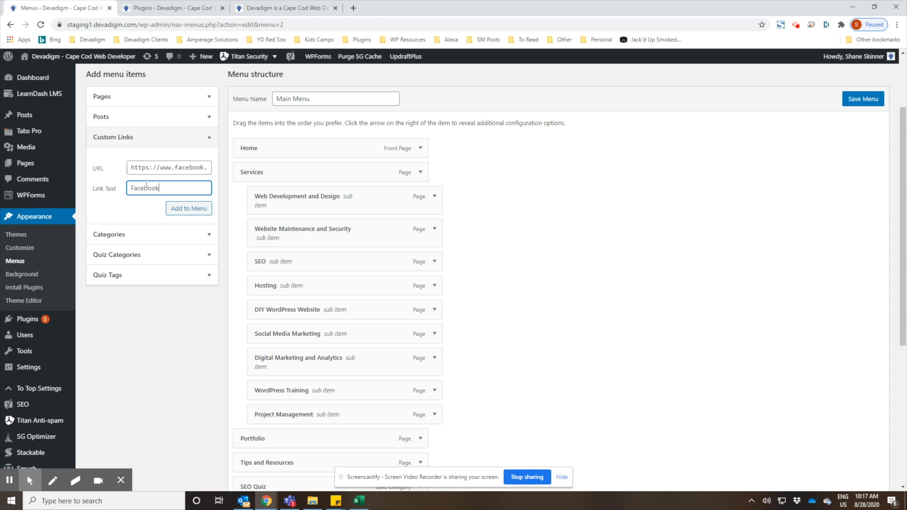
pyautogui.click(189, 207)
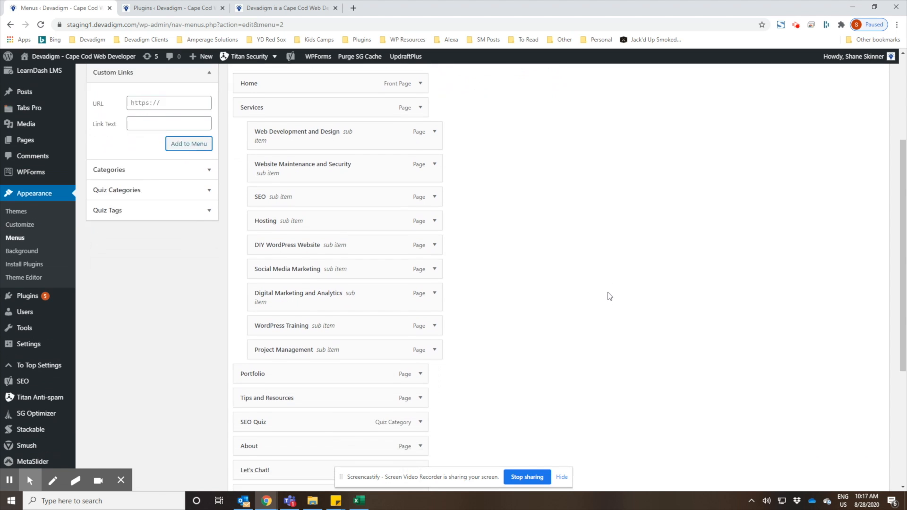
# - Expand the new Facebook item below the sales email link to review its details
pyautogui.scroll(-3)
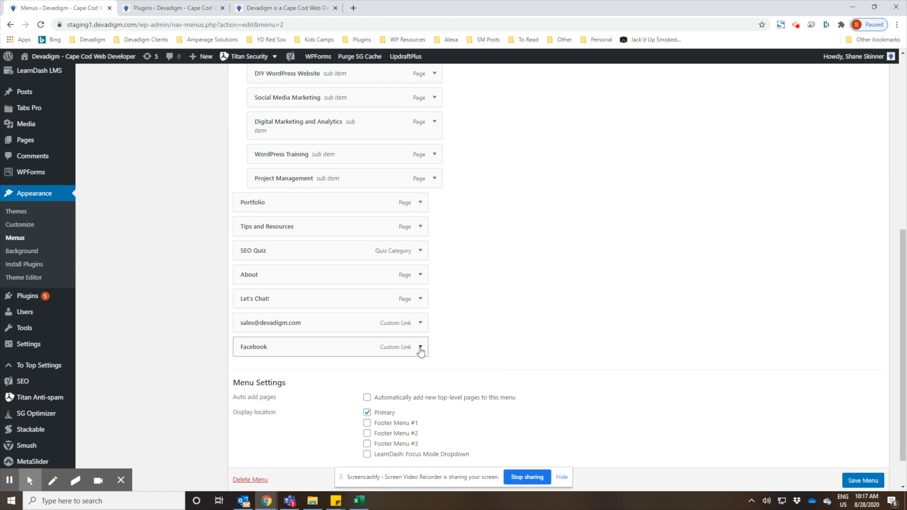
pyautogui.click(419, 351)
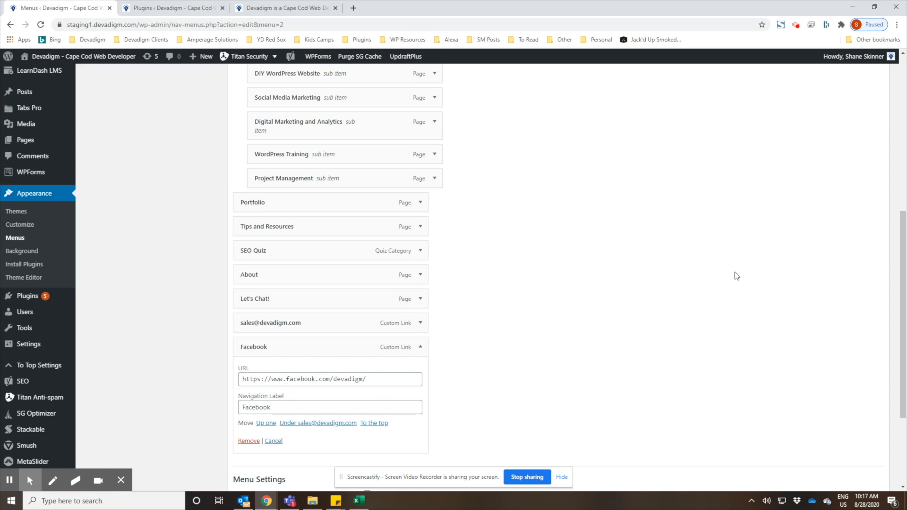
pyautogui.scroll(3)
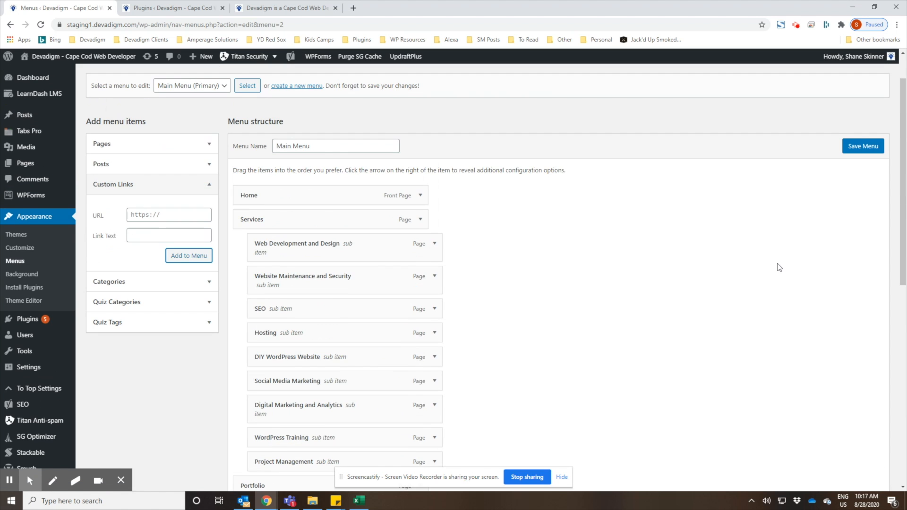
pyautogui.scroll(3)
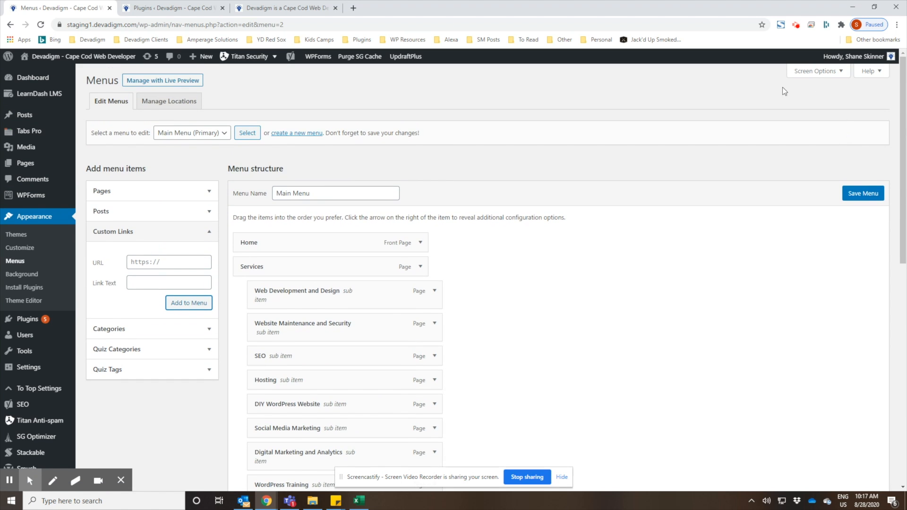
# - Enable Link Target and Title Attribute menu properties in Screen Options
pyautogui.click(815, 71)
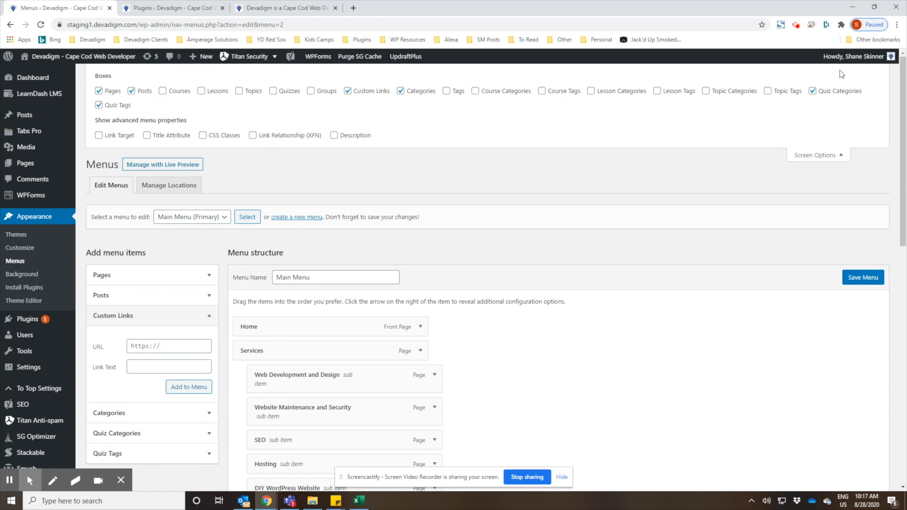
pyautogui.moveTo(110, 152)
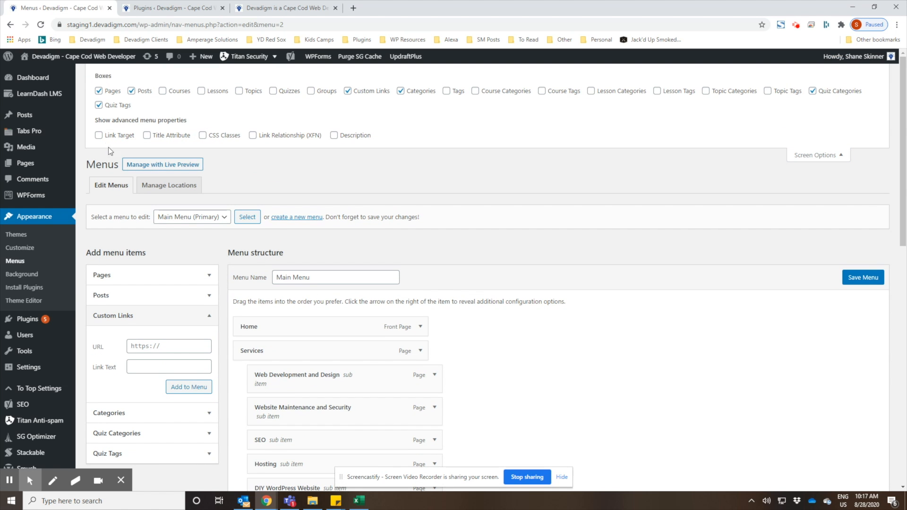
pyautogui.click(99, 135)
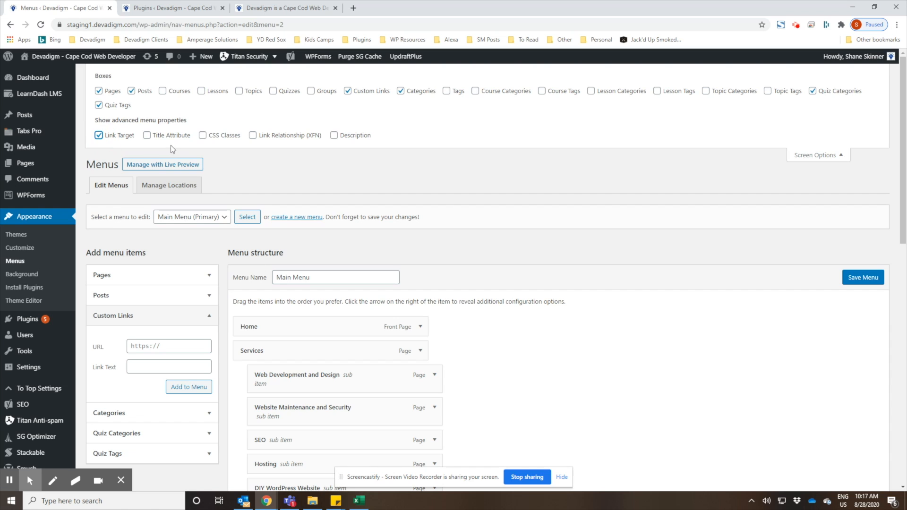
pyautogui.click(147, 135)
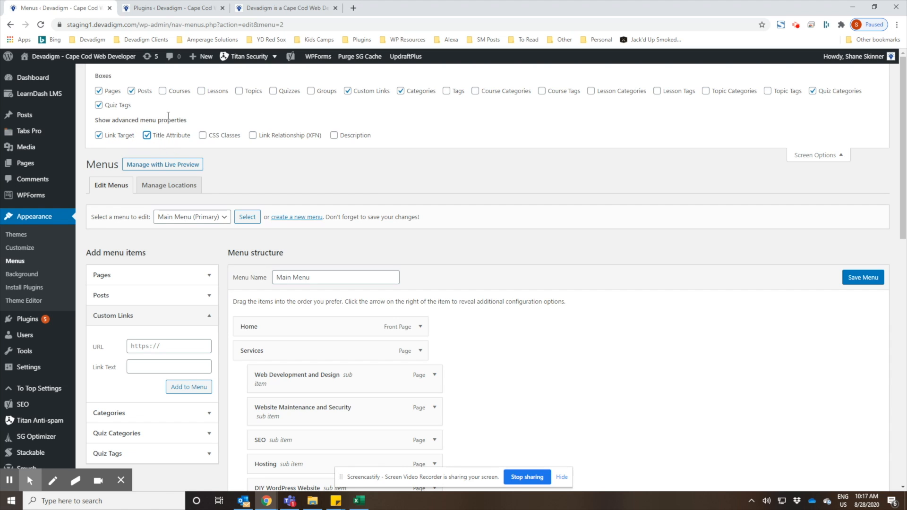
pyautogui.moveTo(182, 111)
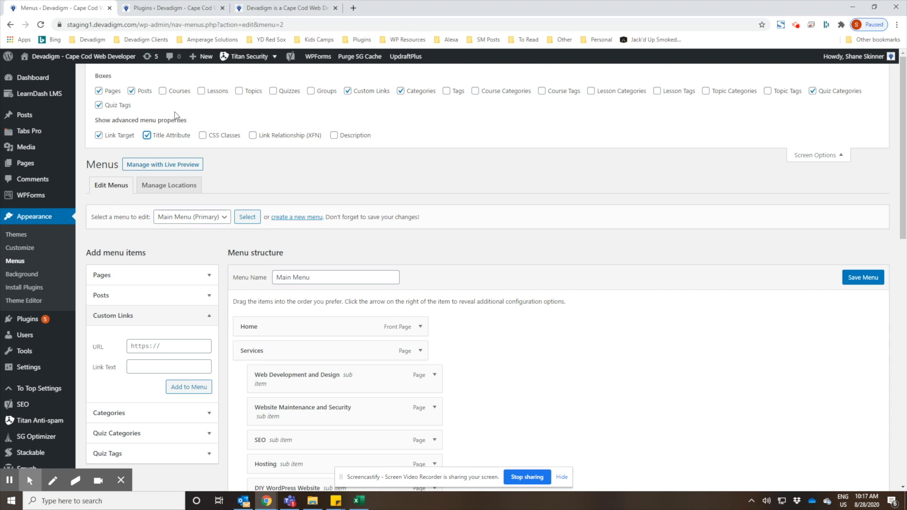
pyautogui.moveTo(160, 103)
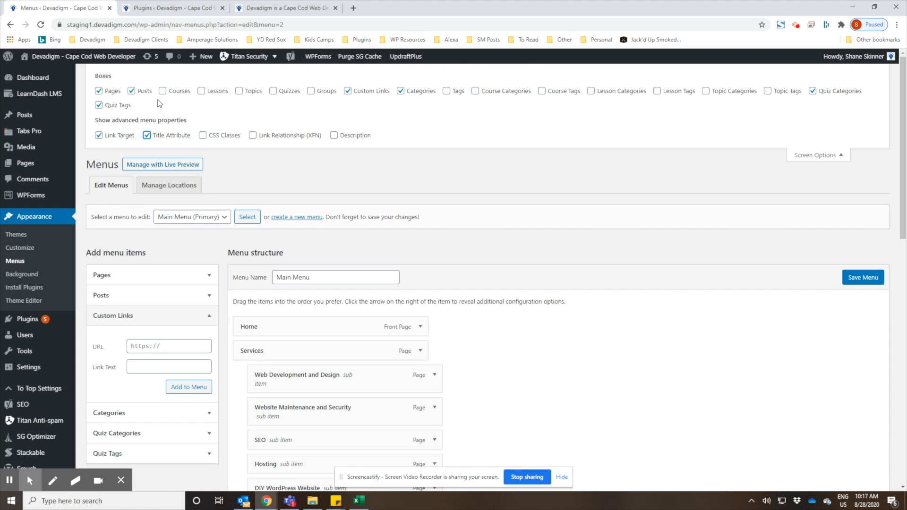
pyautogui.moveTo(164, 98)
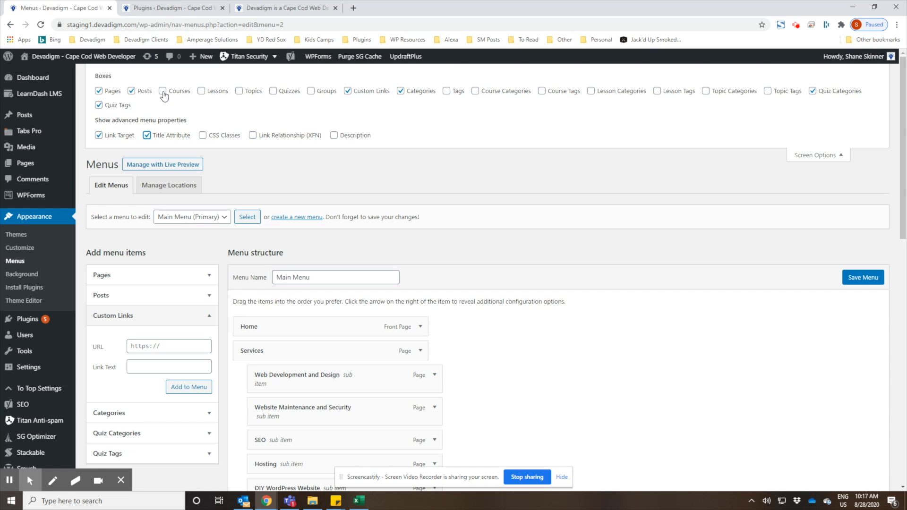
# - Make Quizzes available as an add-item source and collapse Screen Options
pyautogui.click(164, 90)
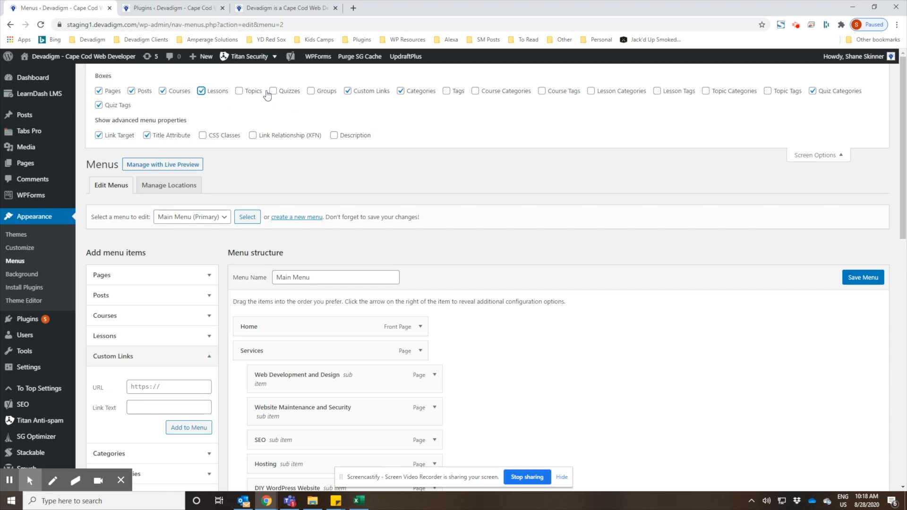
pyautogui.click(272, 90)
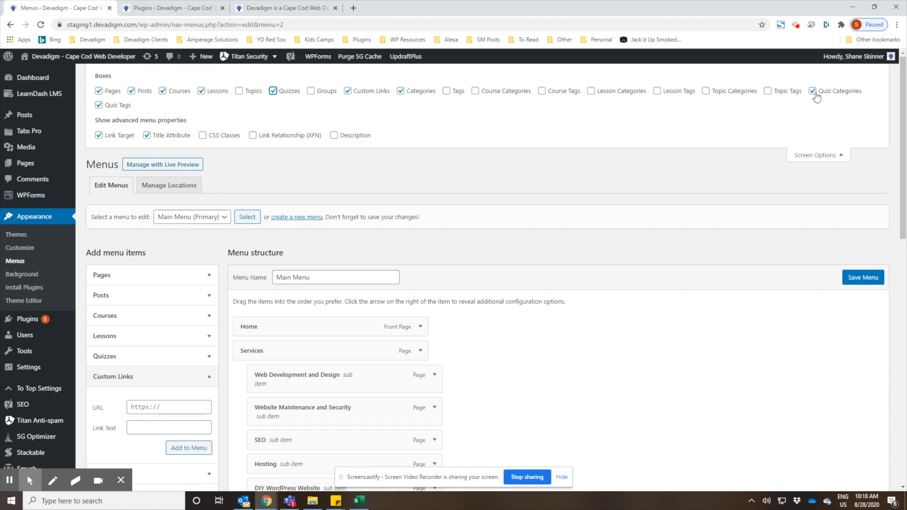
pyautogui.moveTo(420, 96)
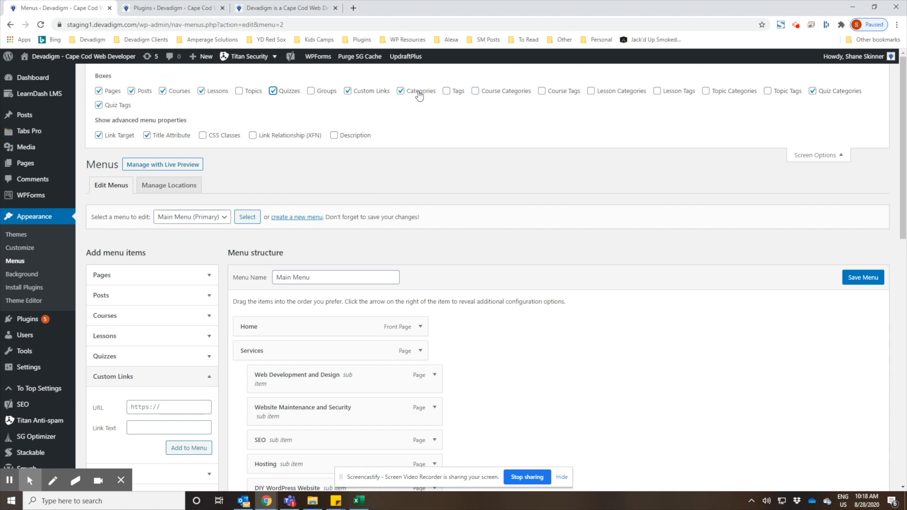
pyautogui.click(164, 91)
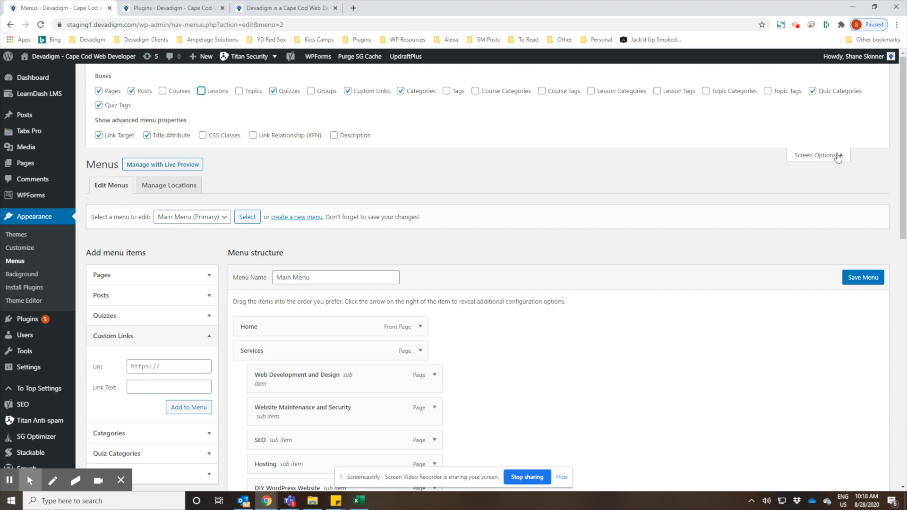
pyautogui.click(816, 154)
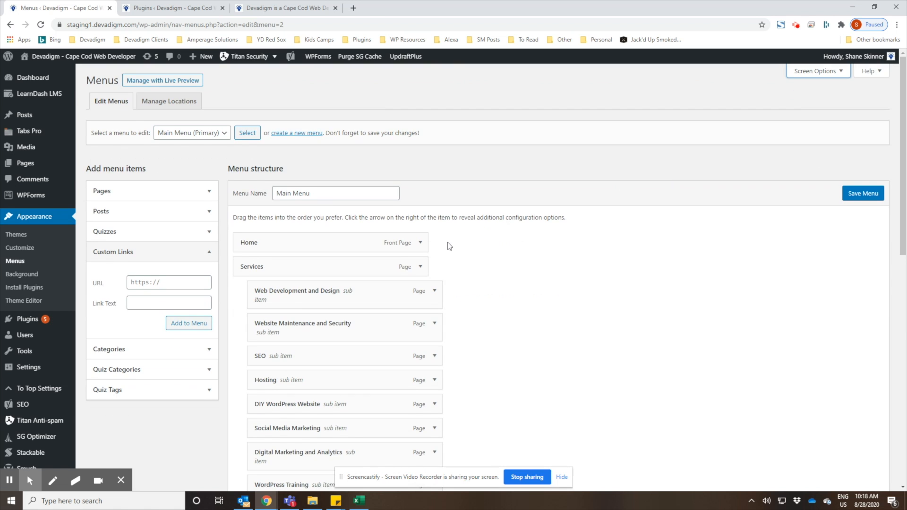
# - Set the Facebook link to open in a new tab with title 'Join us on Facebook'
pyautogui.scroll(-3)
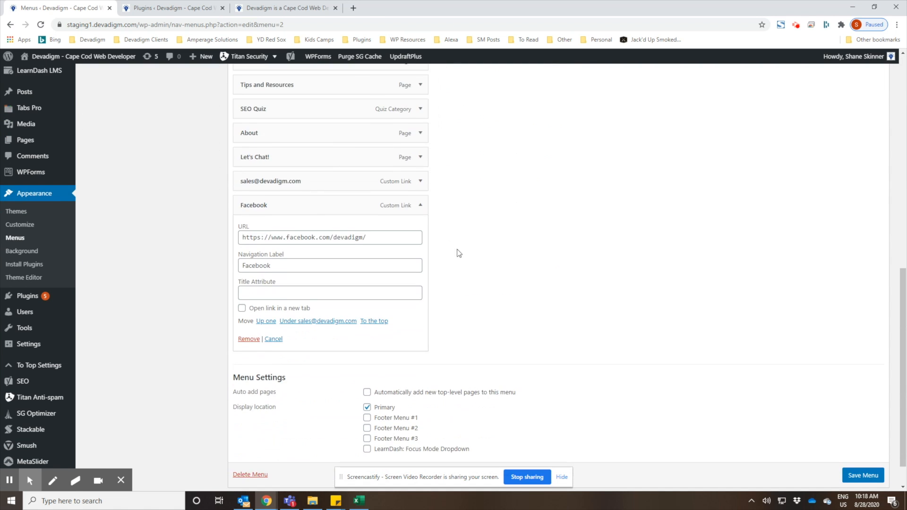
pyautogui.scroll(-3)
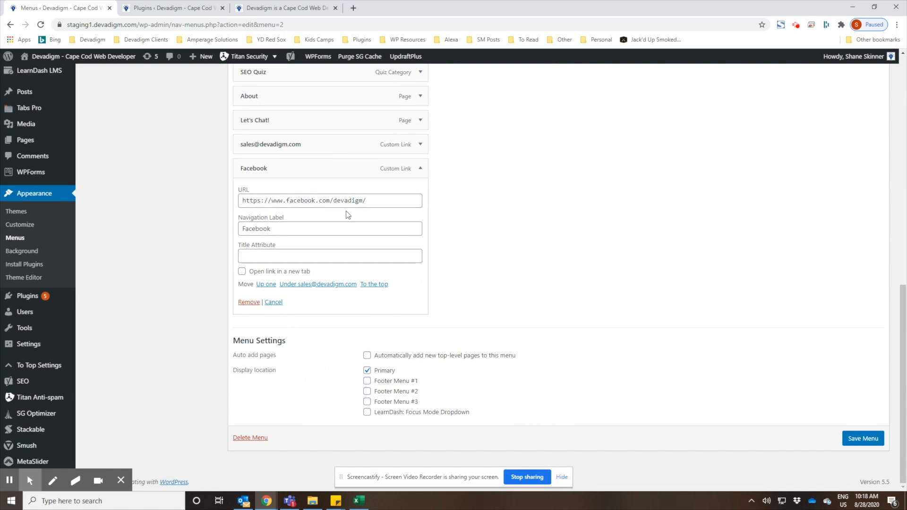
pyautogui.moveTo(580, 48)
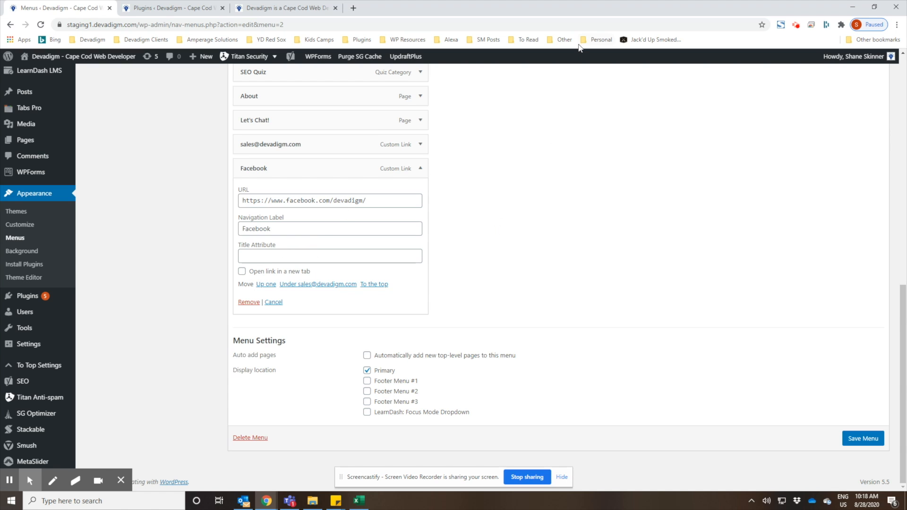
pyautogui.moveTo(246, 278)
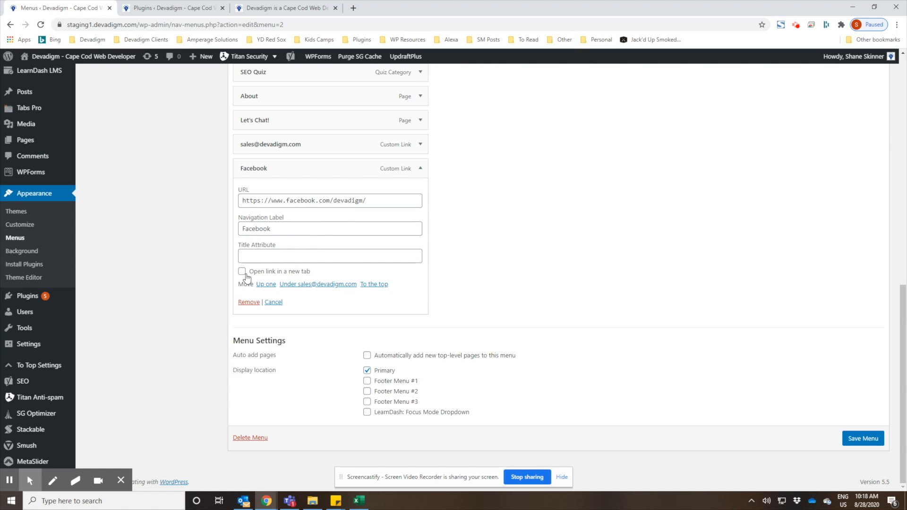
pyautogui.click(241, 271)
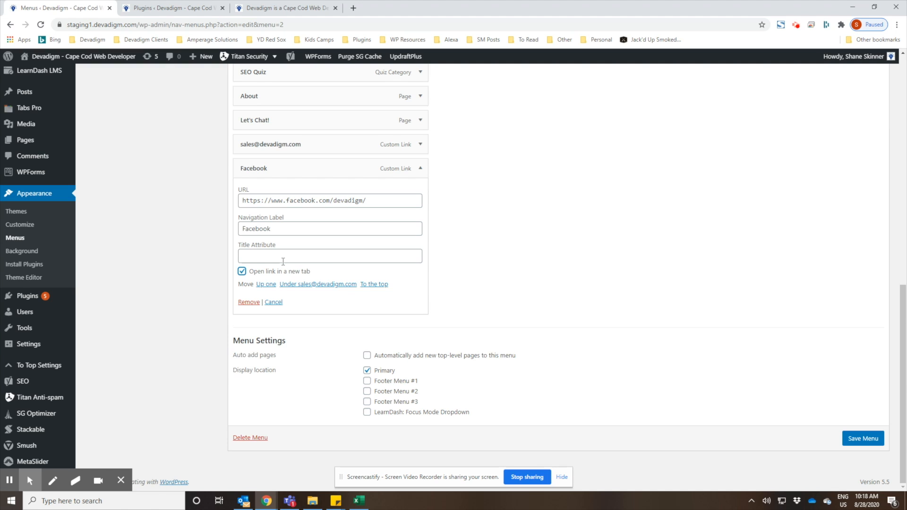
pyautogui.moveTo(500, 236)
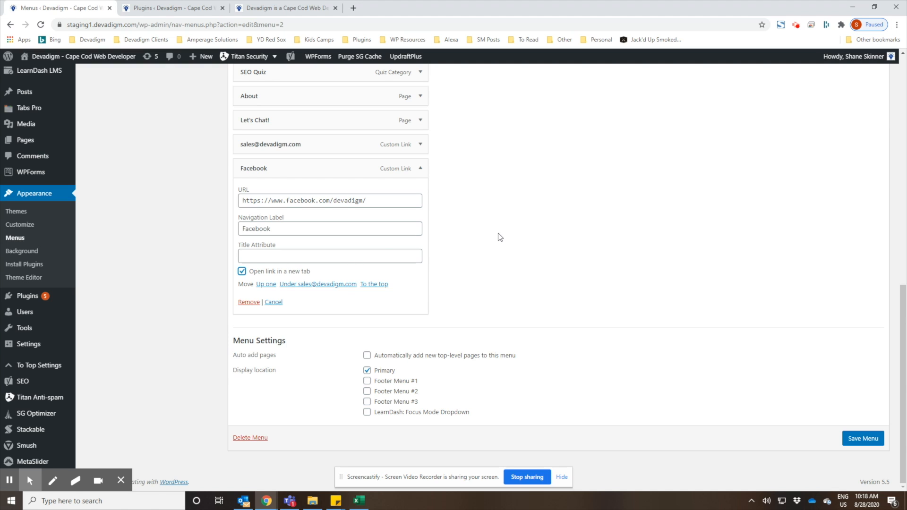
pyautogui.moveTo(480, 242)
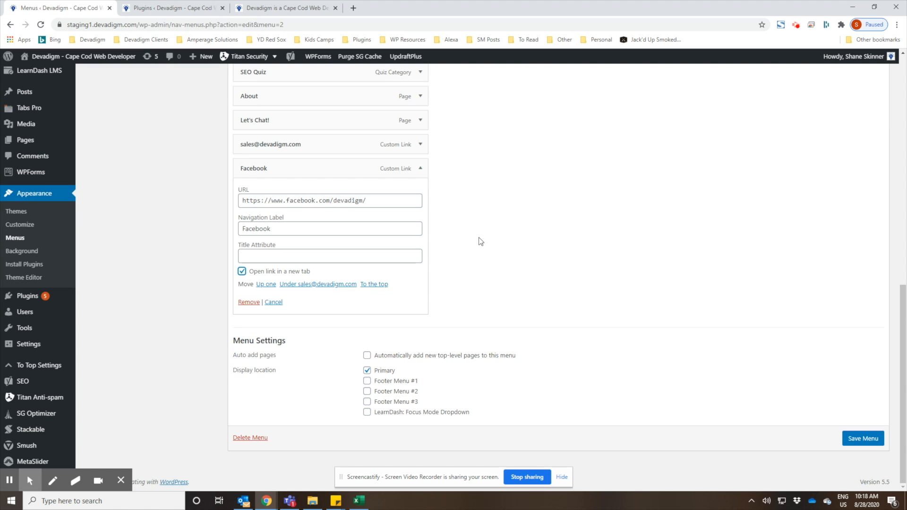
pyautogui.moveTo(488, 241)
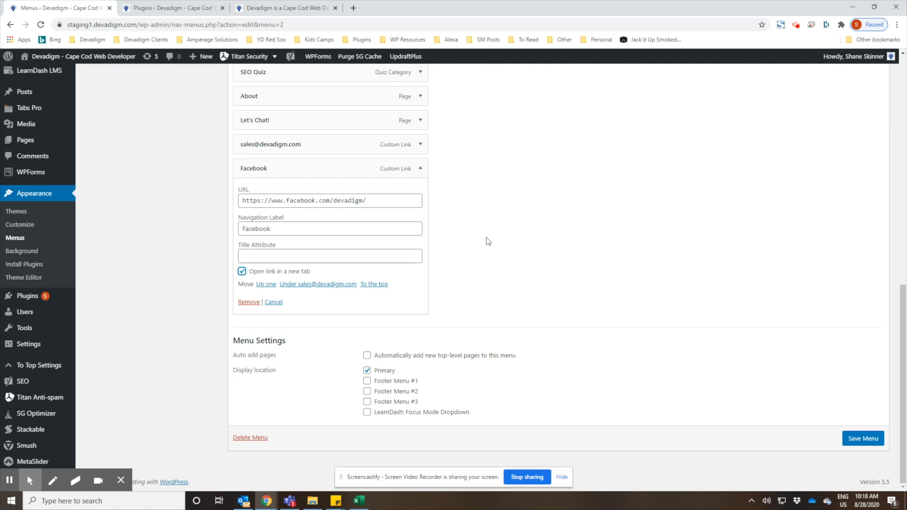
pyautogui.moveTo(322, 224)
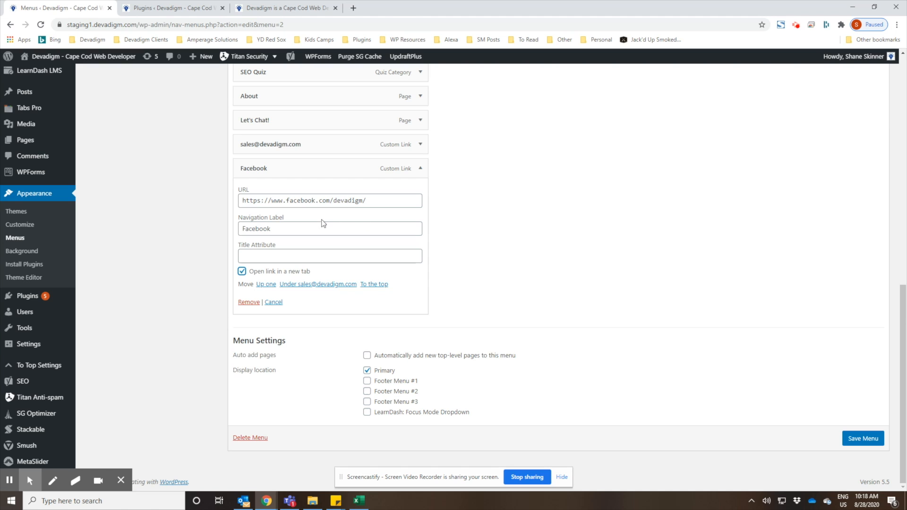
pyautogui.moveTo(258, 274)
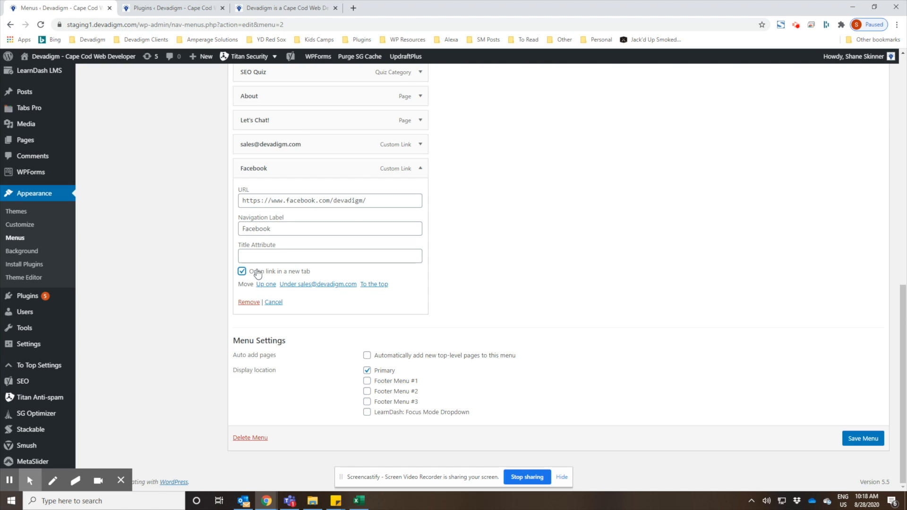
pyautogui.moveTo(272, 274)
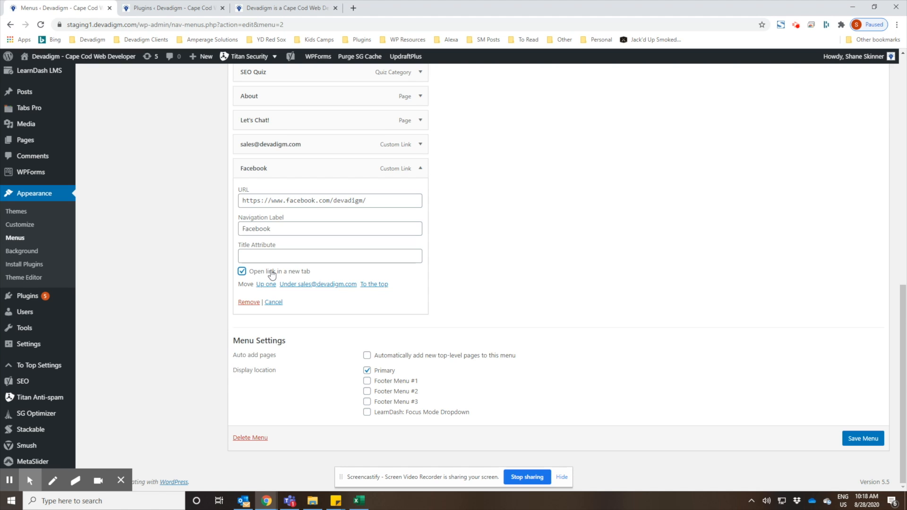
pyautogui.moveTo(278, 267)
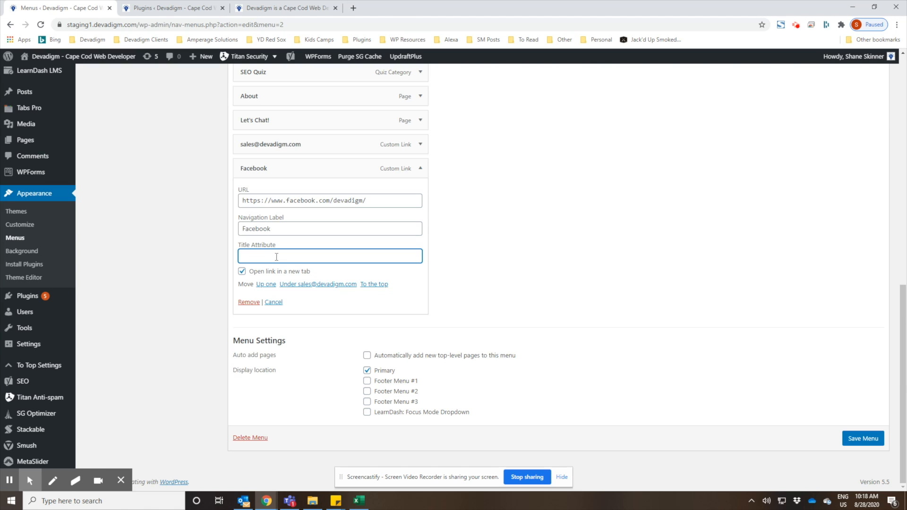
pyautogui.write('Join us')
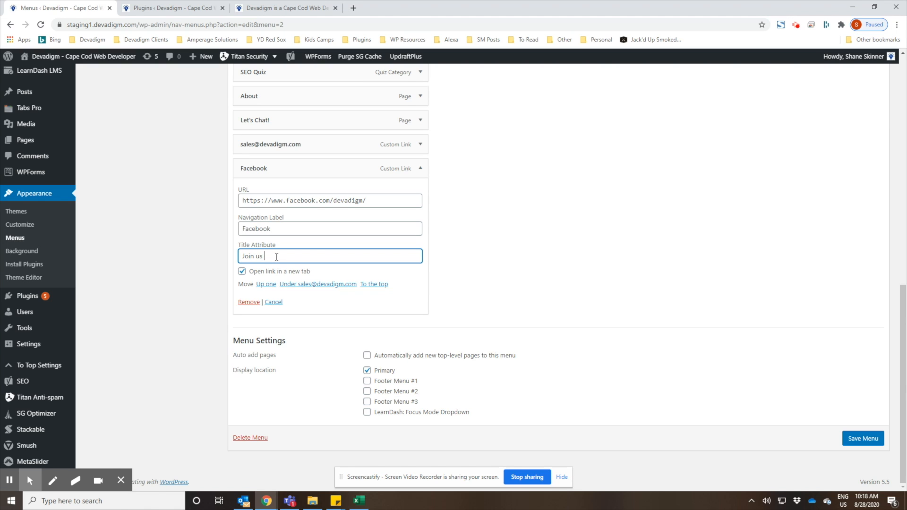
pyautogui.write('on Facebook')
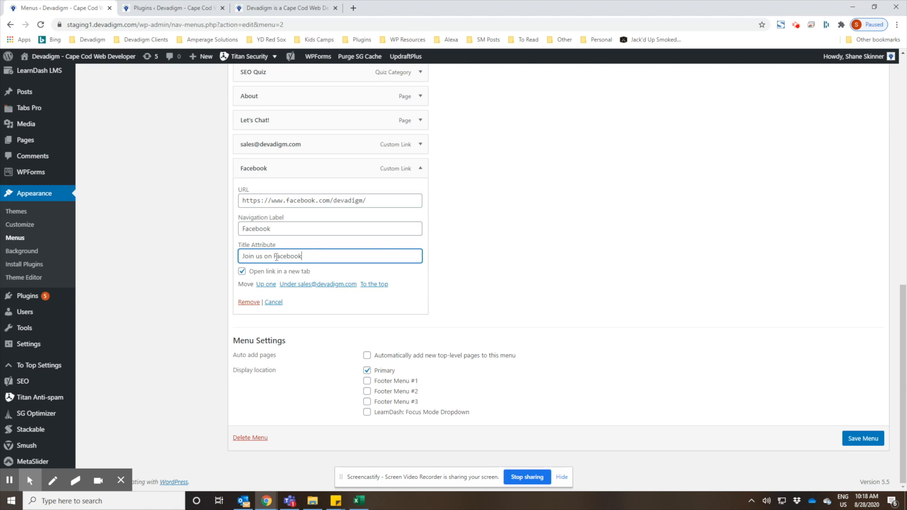
pyautogui.write('F')
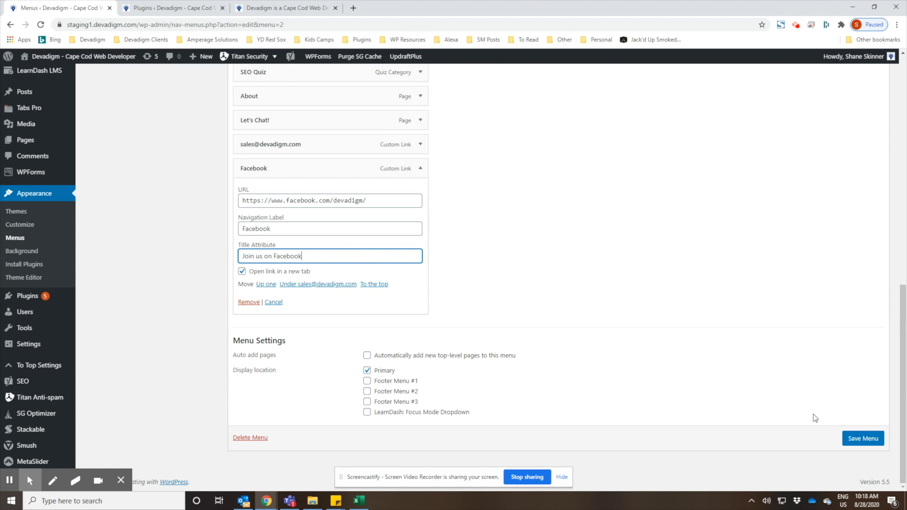
# - Save the updated Main Menu and switch to the live site
pyautogui.click(863, 438)
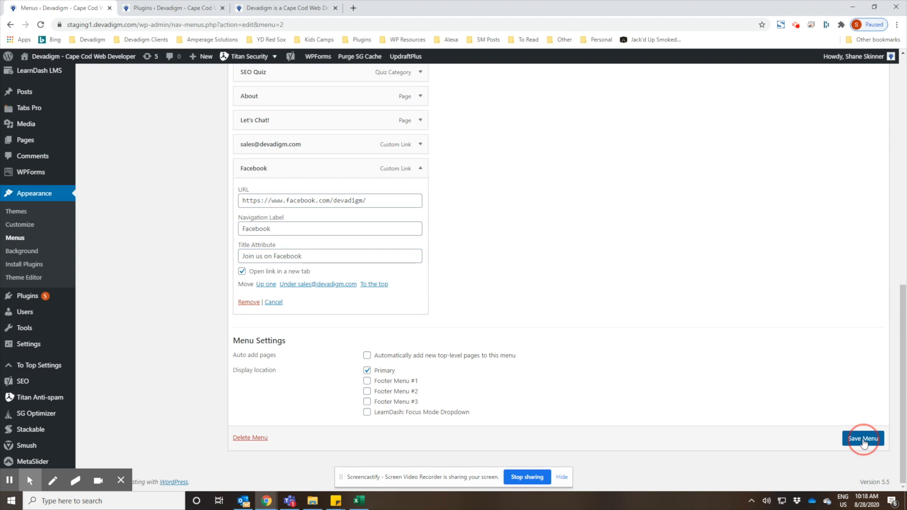
pyautogui.click(863, 438)
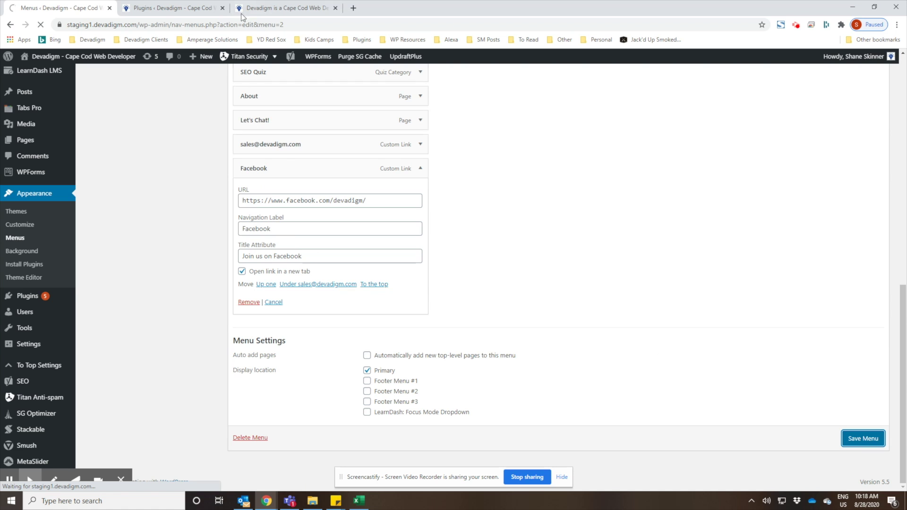
pyautogui.click(283, 8)
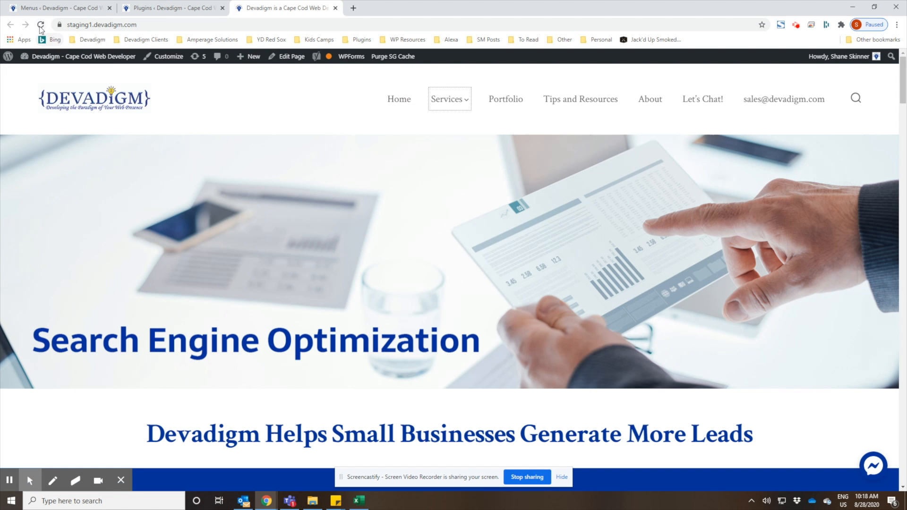
# - Reload the site to show SEO Quiz and Facebook in the menu, then follow the Facebook link
pyautogui.click(41, 25)
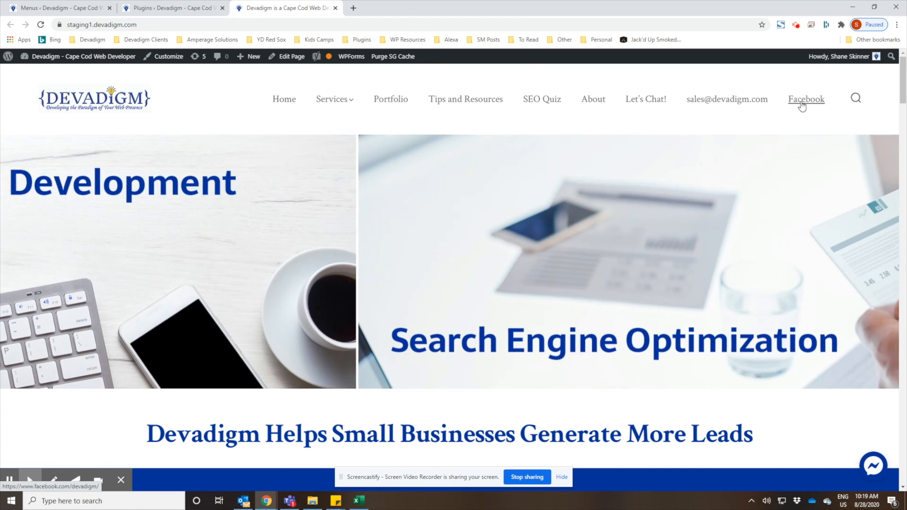
pyautogui.moveTo(806, 99)
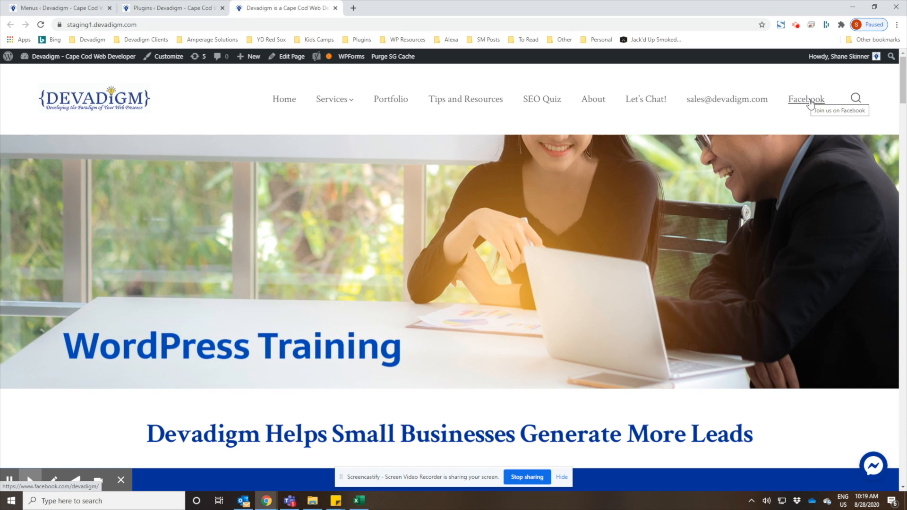
pyautogui.moveTo(801, 102)
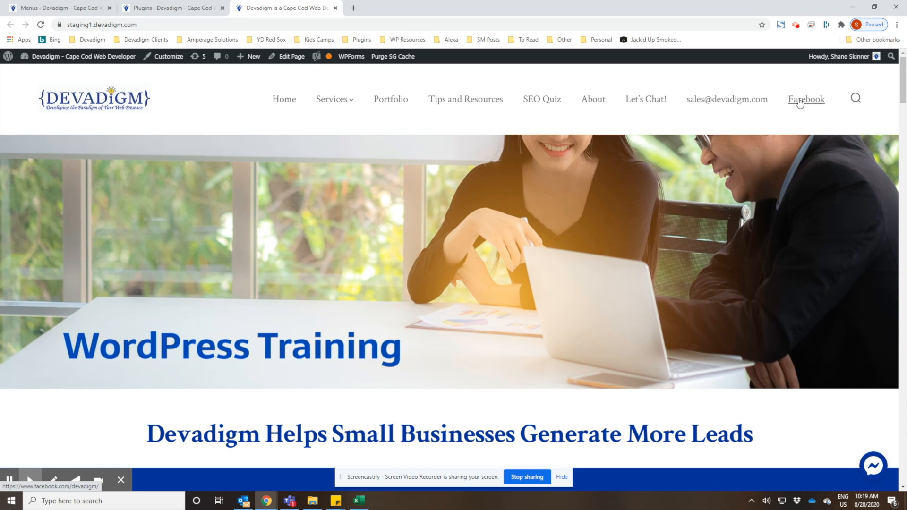
pyautogui.moveTo(806, 100)
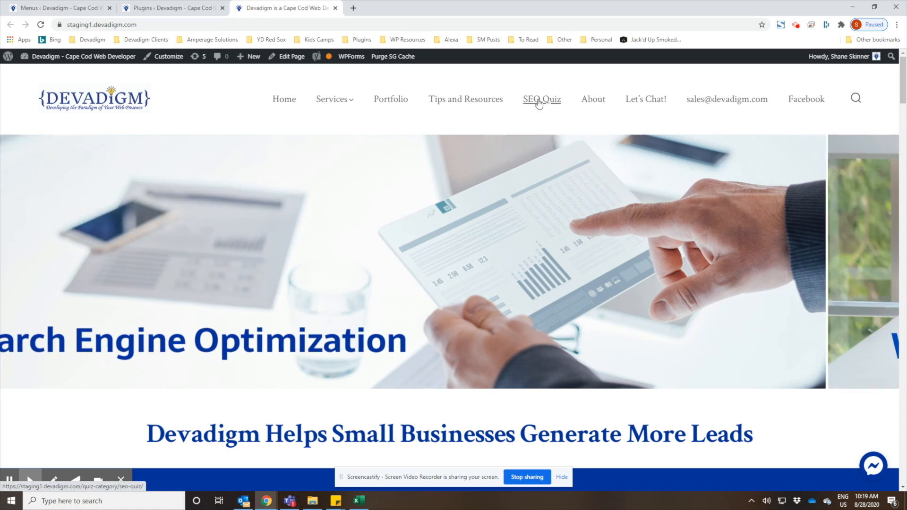
pyautogui.moveTo(806, 99)
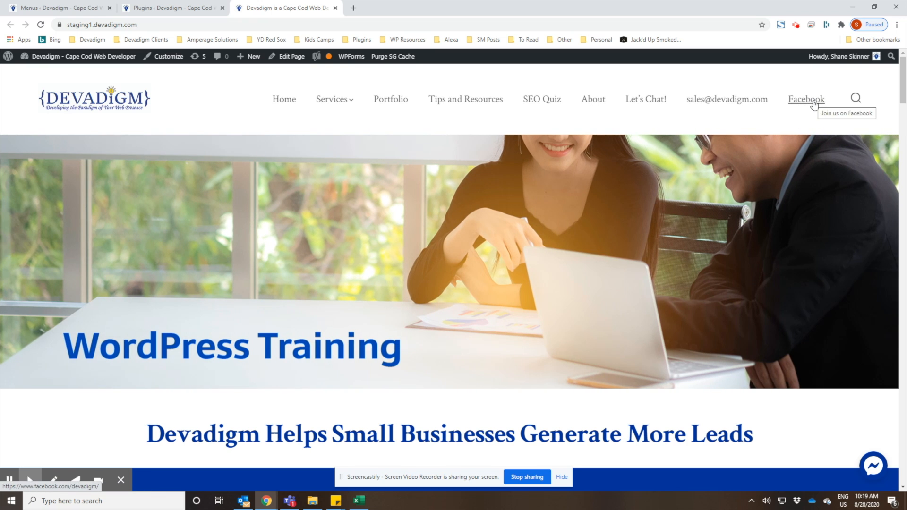
pyautogui.click(806, 99)
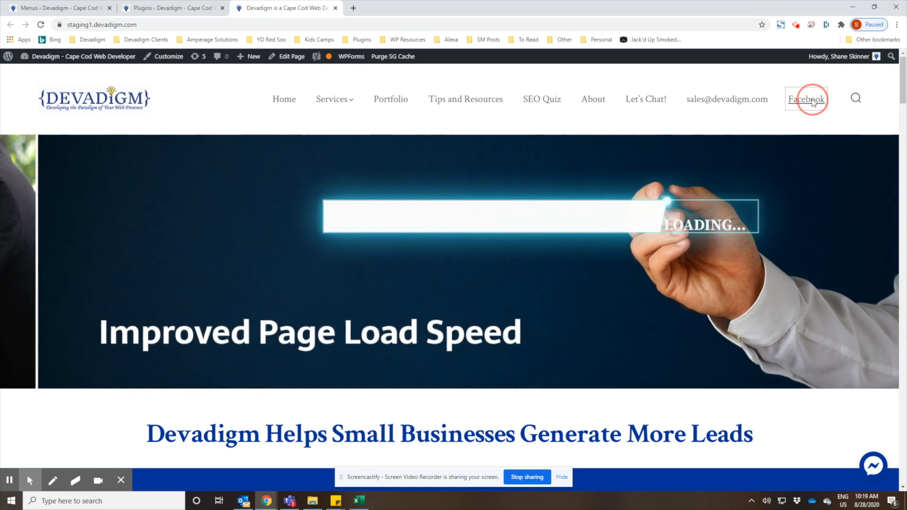
pyautogui.click(807, 99)
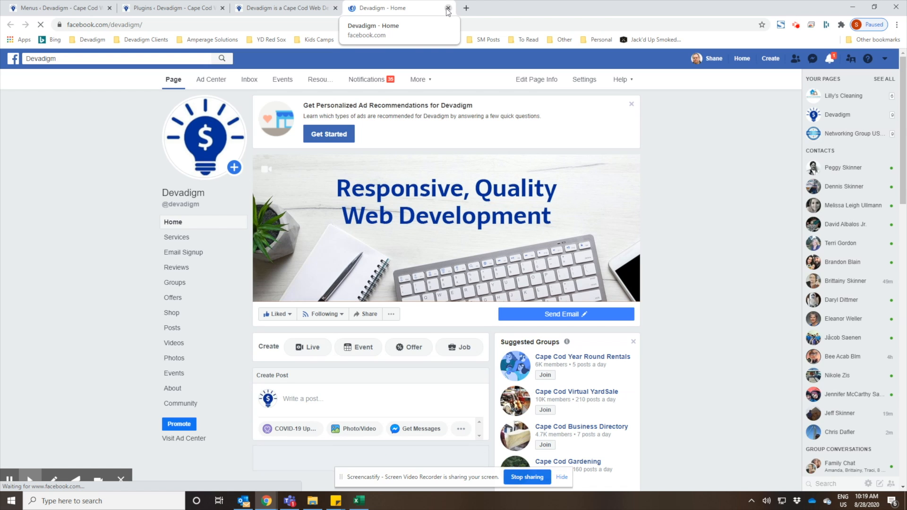
pyautogui.click(447, 7)
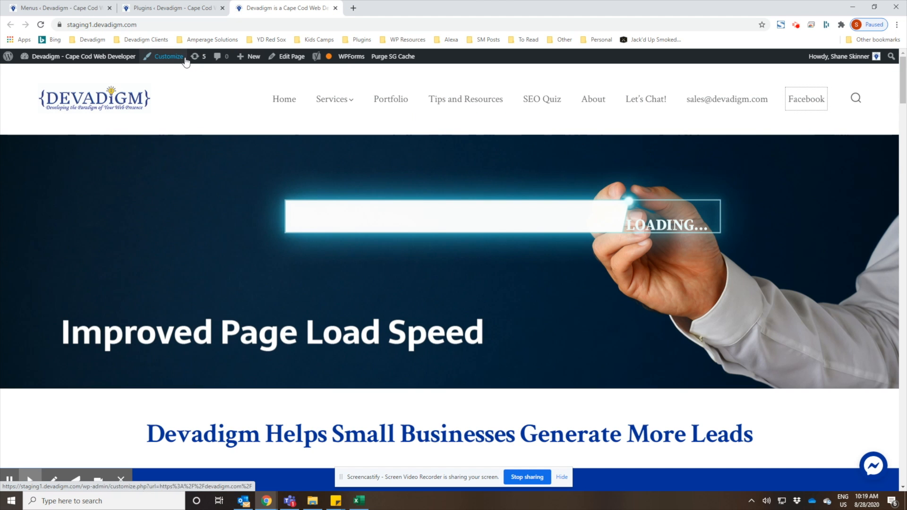
pyautogui.moveTo(58, 8)
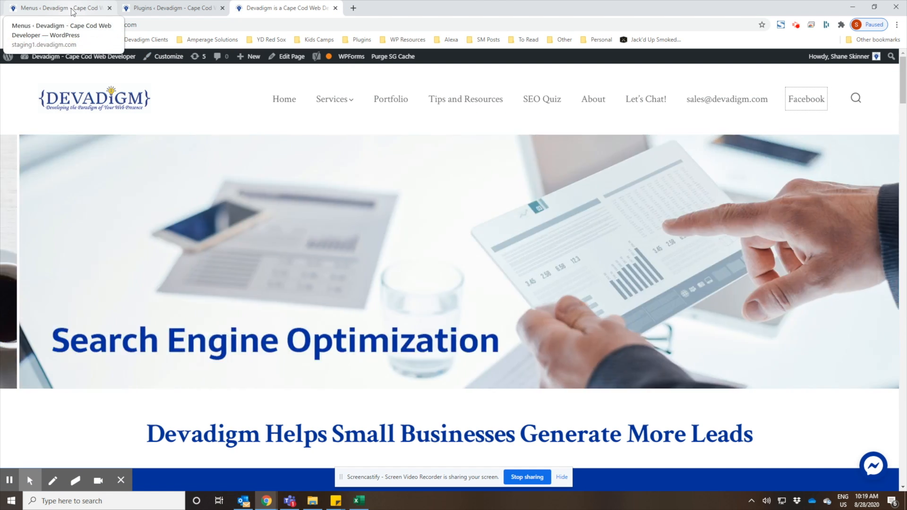